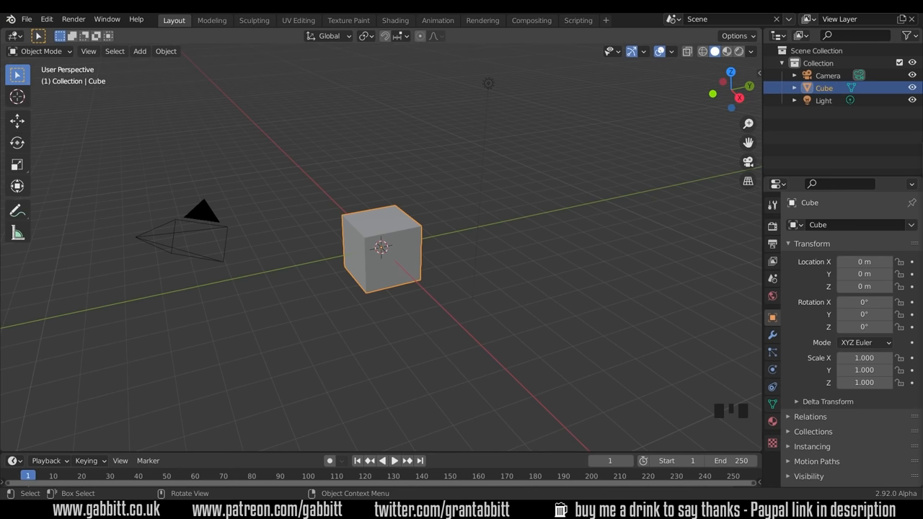
{"action": "mouse_move", "coordinate": [726, 418]}
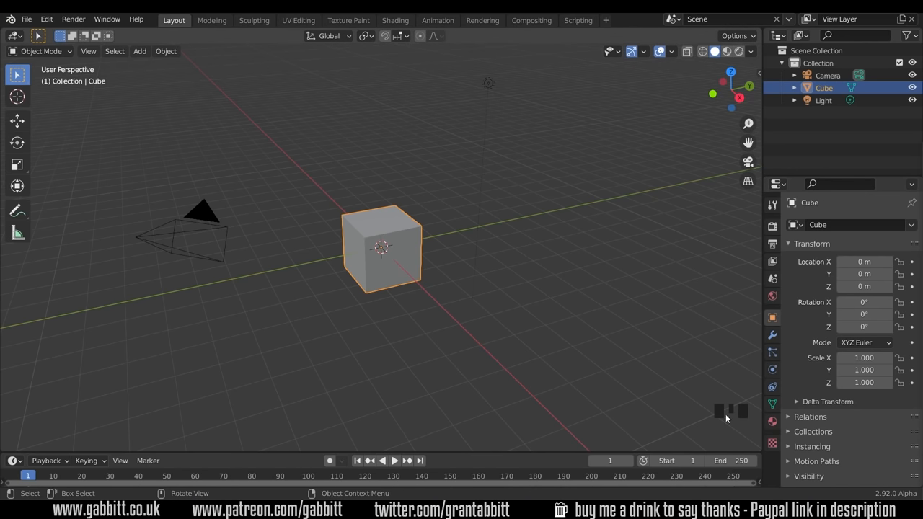
{"action": "mouse_move", "coordinate": [705, 420]}
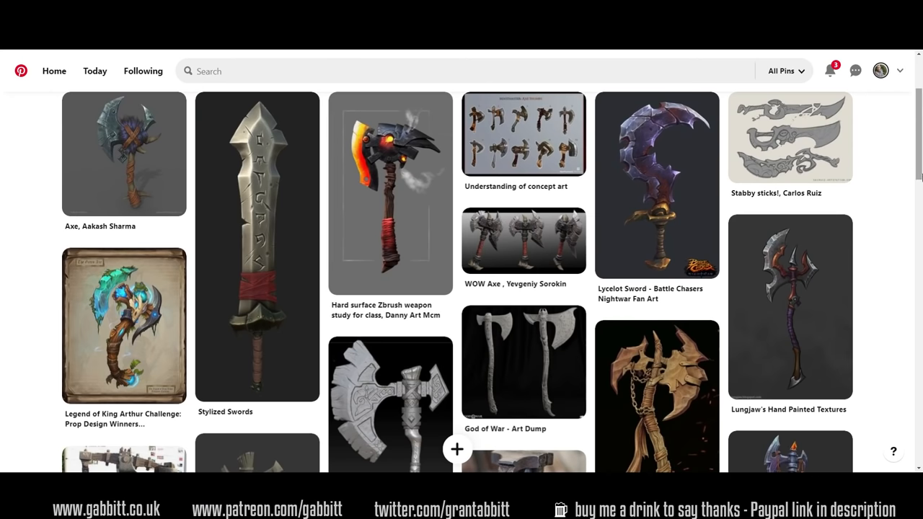
{"action": "mouse_move", "coordinate": [892, 188]}
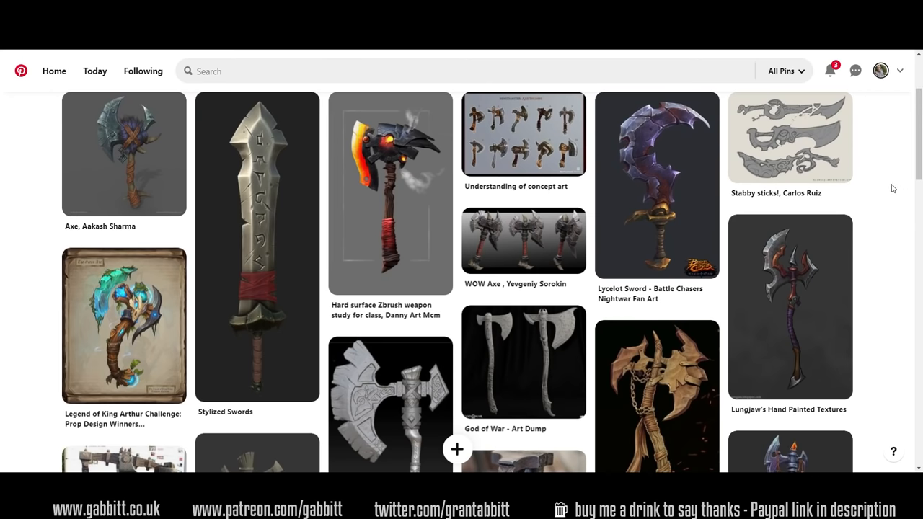
{"action": "mouse_move", "coordinate": [883, 199]}
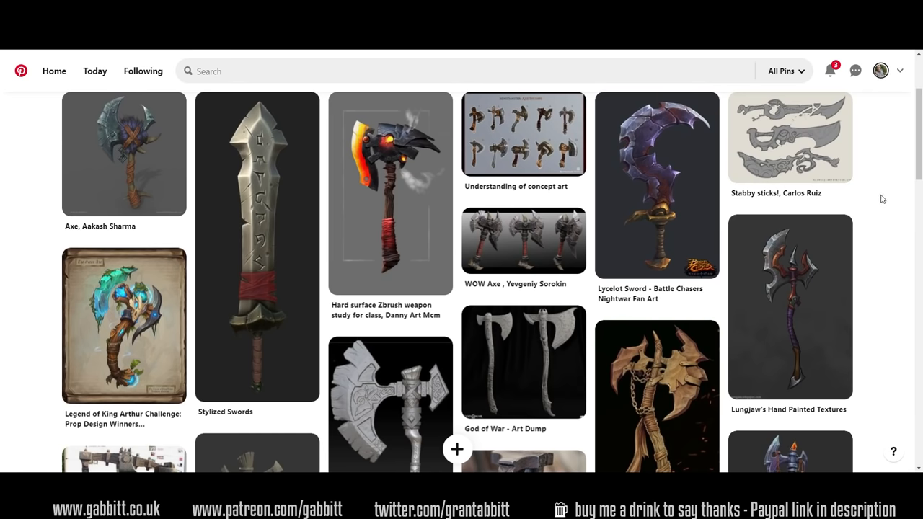
{"action": "mouse_move", "coordinate": [656, 183]}
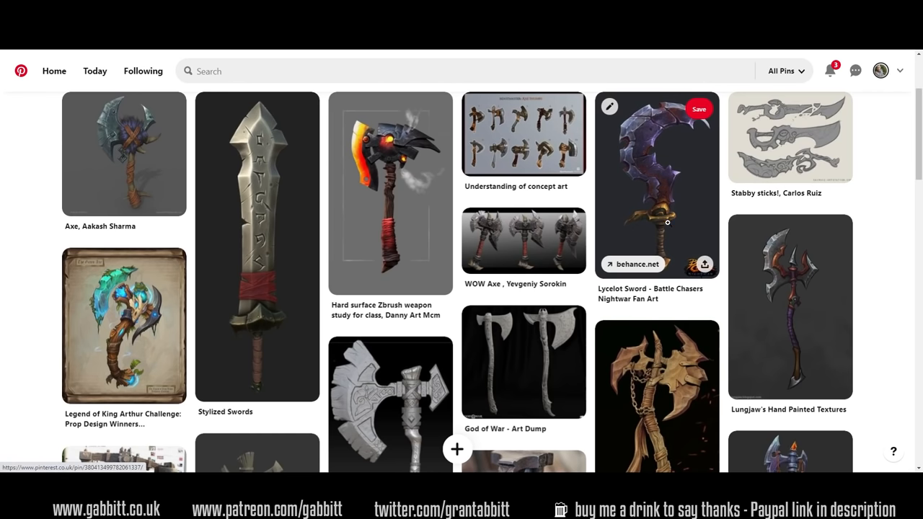
{"action": "mouse_move", "coordinate": [885, 208]}
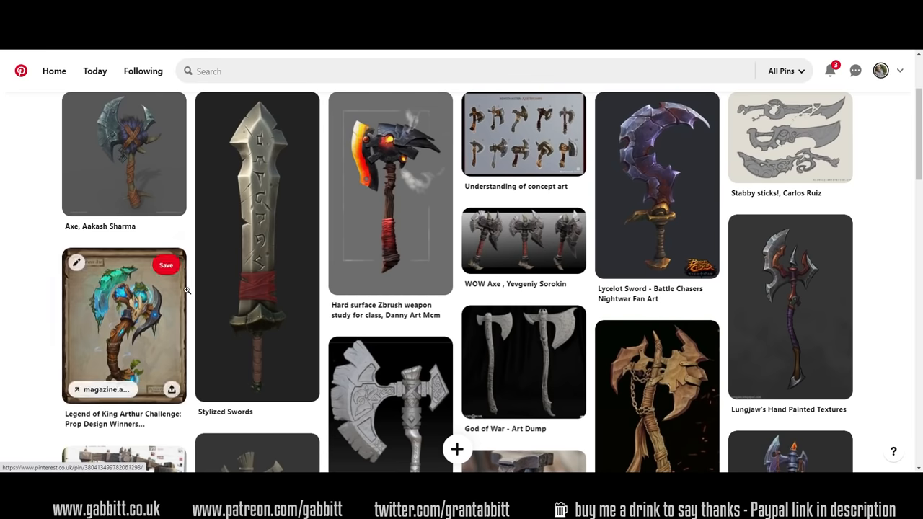
{"action": "mouse_move", "coordinate": [499, 341]}
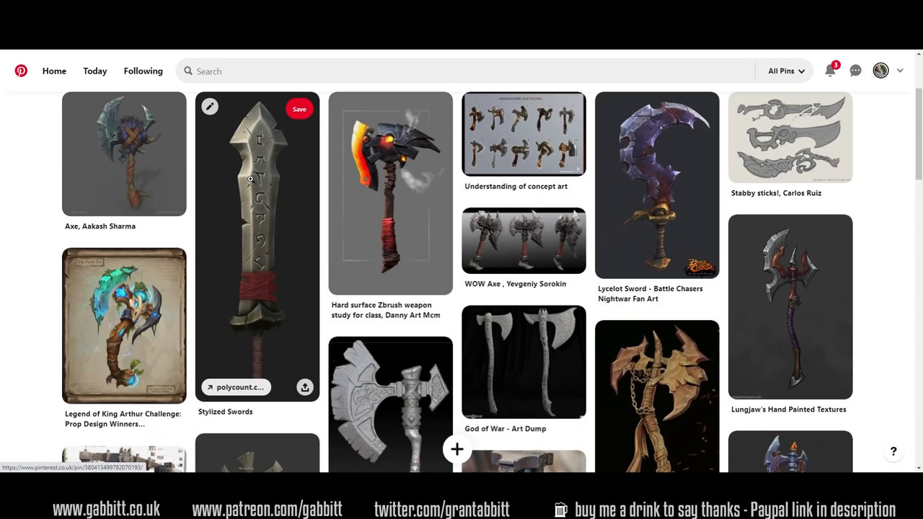
Drag the axe reference 4 PNG into the viewport as an image empty
{"action": "scroll", "scroll_direction": "down", "scroll_amount": 3}
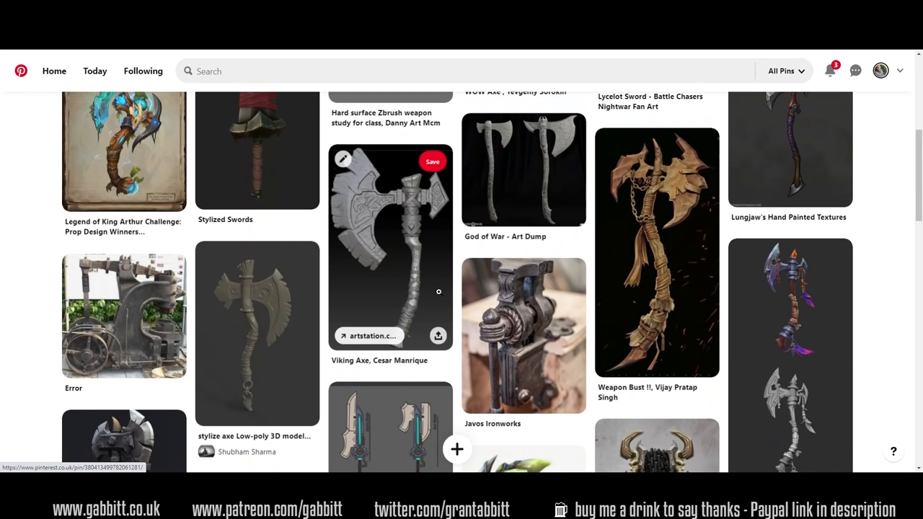
{"action": "mouse_move", "coordinate": [450, 290]}
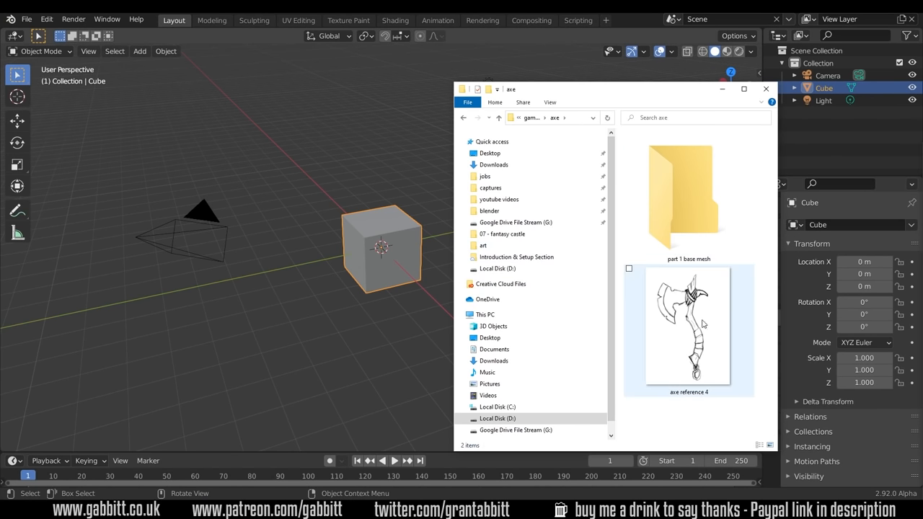
{"action": "mouse_move", "coordinate": [667, 325]}
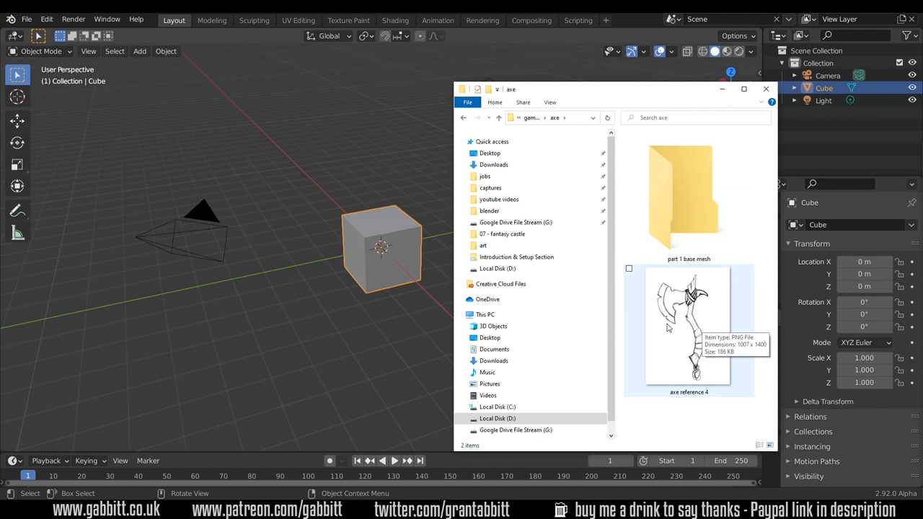
{"action": "mouse_move", "coordinate": [692, 328]}
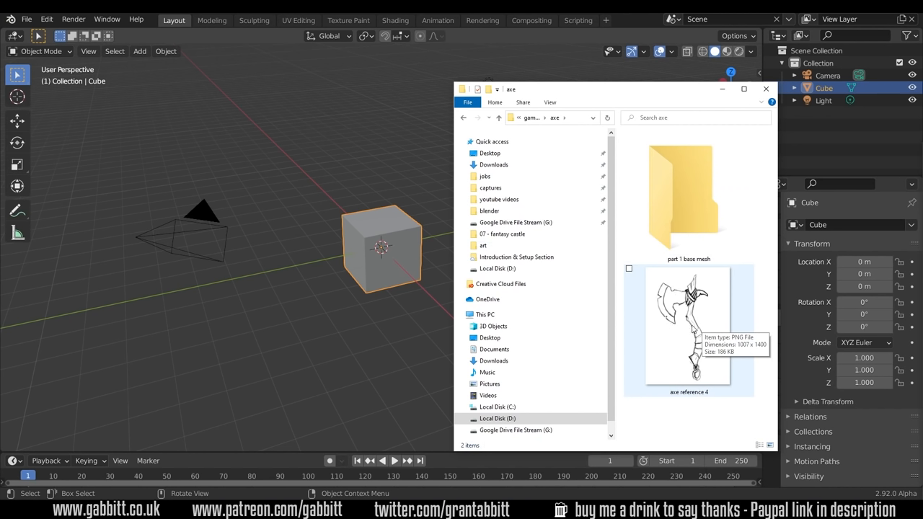
{"action": "mouse_move", "coordinate": [678, 334]}
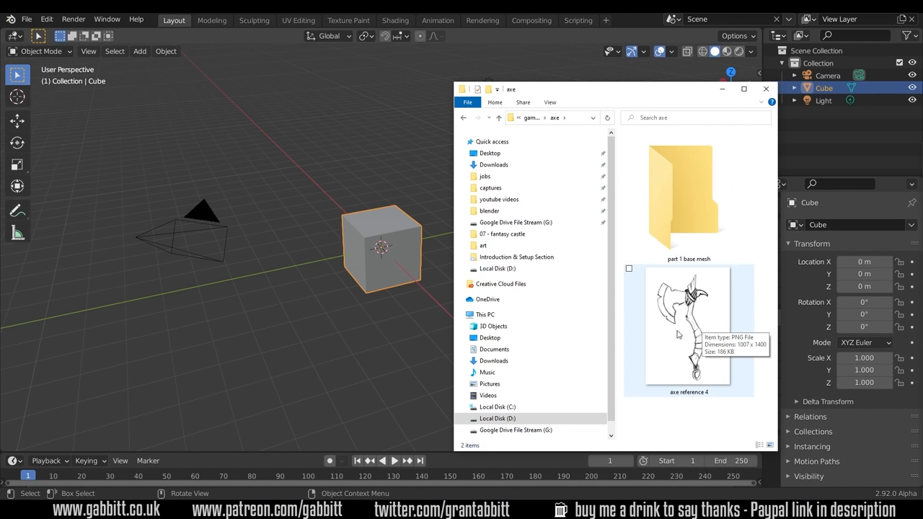
{"action": "left_click", "coordinate": [685, 328]}
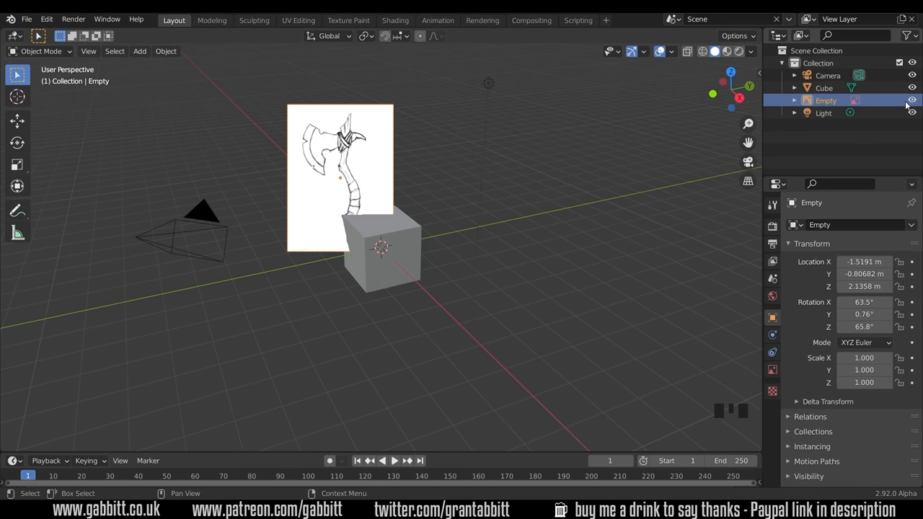
Select the reference empty, clear its location and rotation, and rotate it 90° about X
{"action": "left_click", "coordinate": [911, 101]}
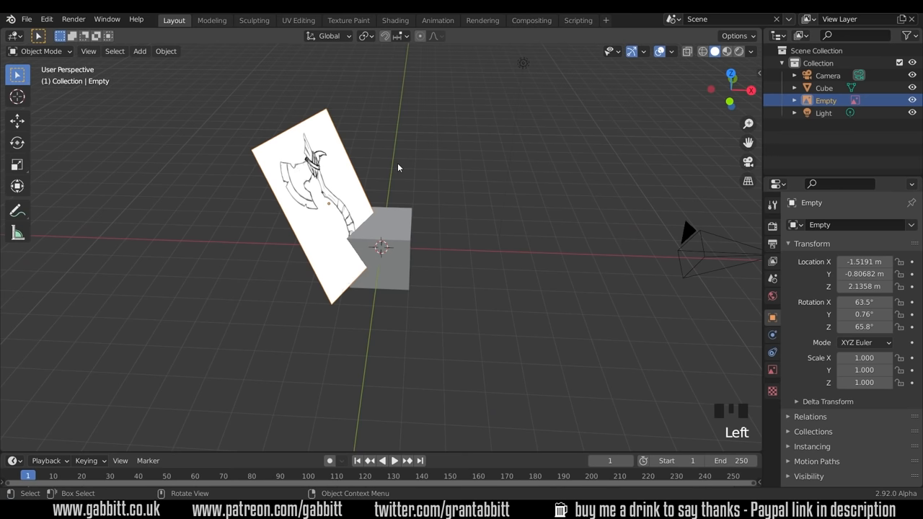
{"action": "key", "text": "alt+g"}
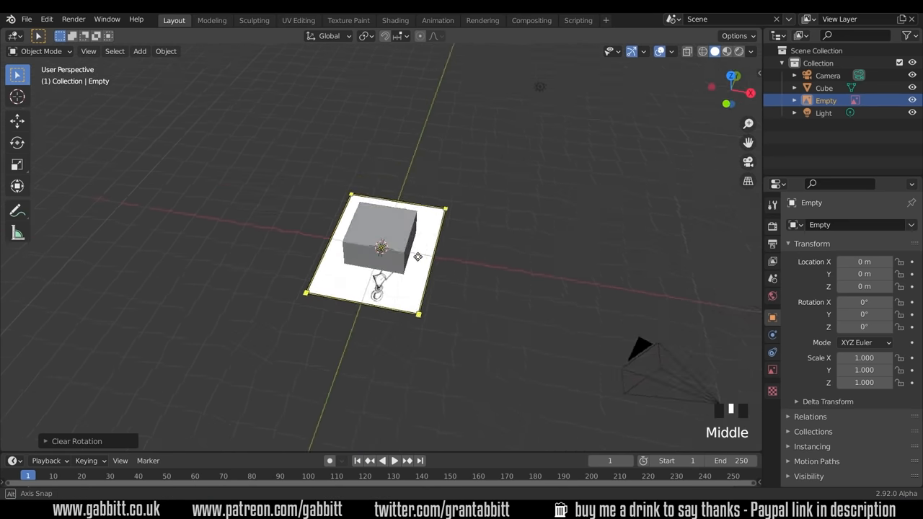
{"action": "key", "text": "r"}
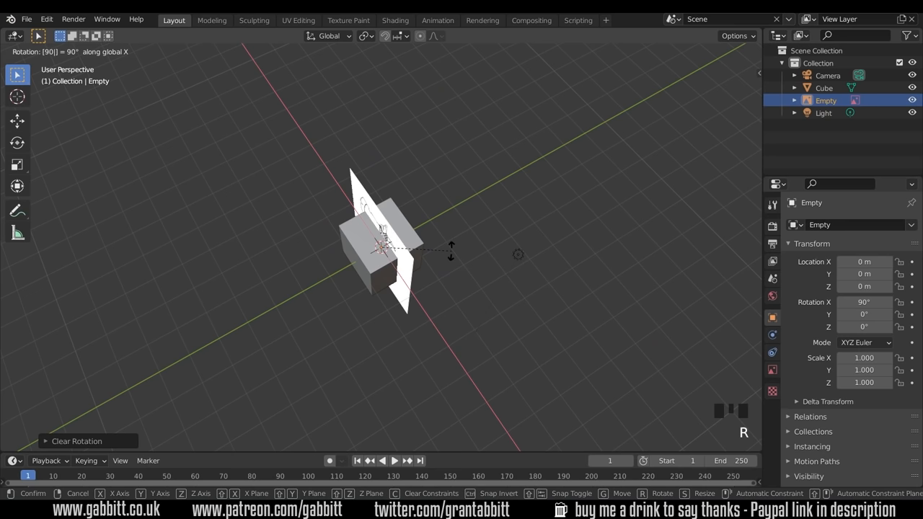
{"action": "scroll", "scroll_direction": "up", "scroll_amount": 3}
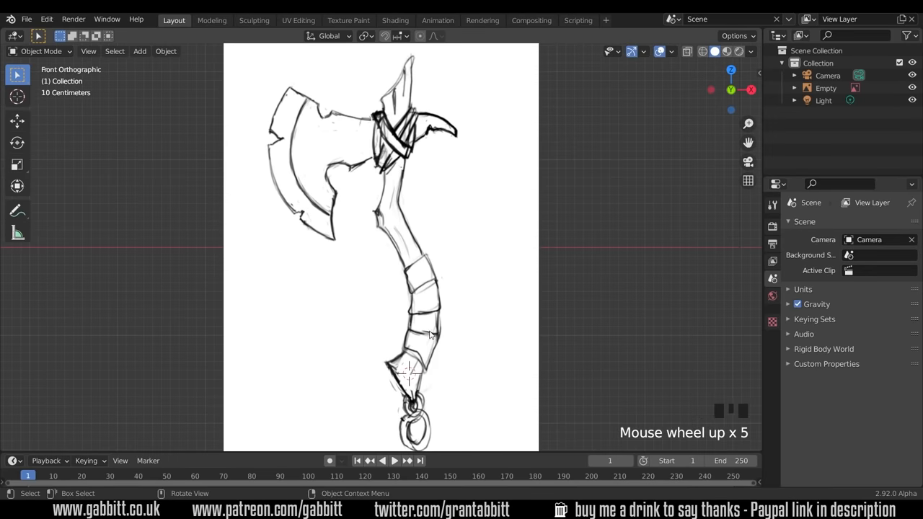
Pan the front orthographic view down toward the axe handle
{"action": "left_click_drag", "start_coordinate": [432, 332], "coordinate": [436, 292]}
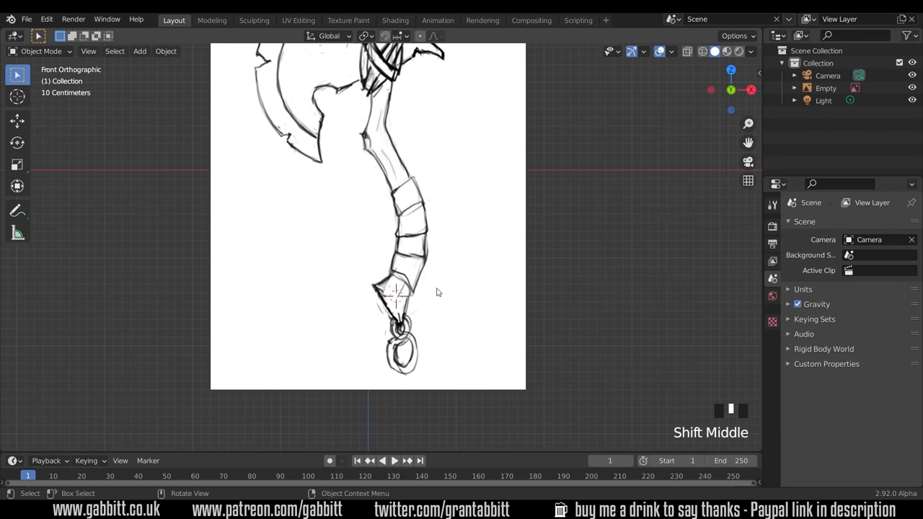
Add a mesh cylinder and expand its Add Cylinder panel to set 16 vertices
{"action": "key", "text": "shift+a"}
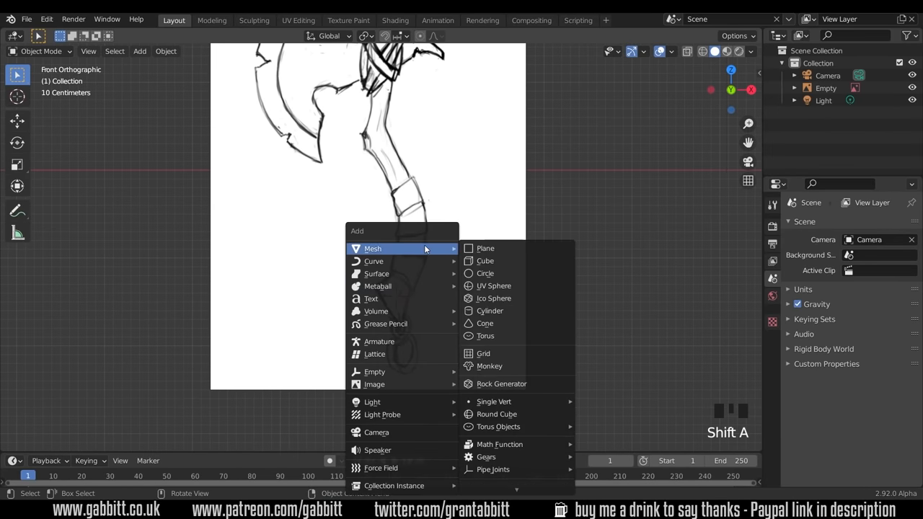
{"action": "left_click", "coordinate": [490, 311]}
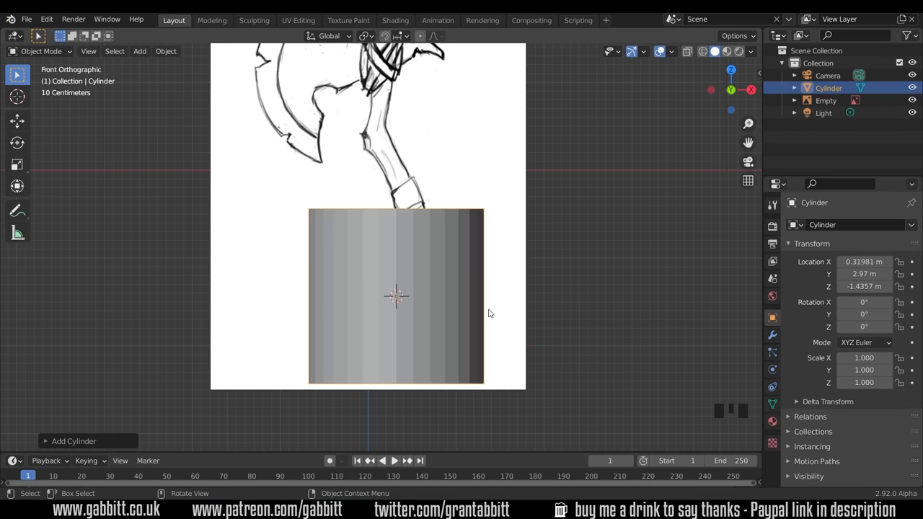
{"action": "mouse_move", "coordinate": [47, 441]}
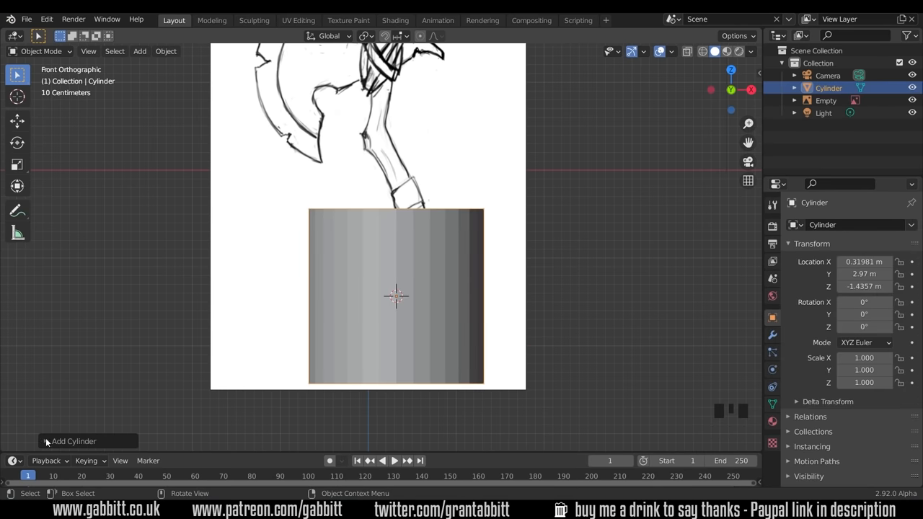
{"action": "left_click", "coordinate": [46, 441]}
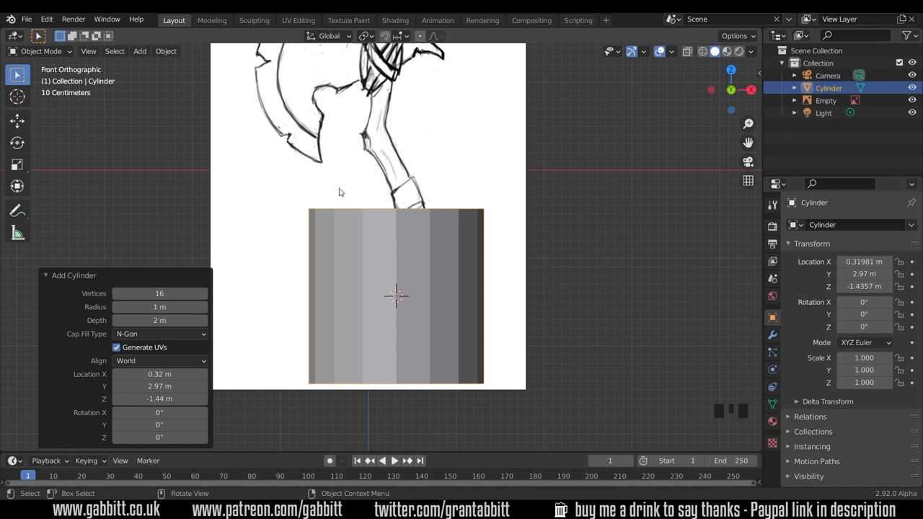
{"action": "mouse_move", "coordinate": [214, 302]}
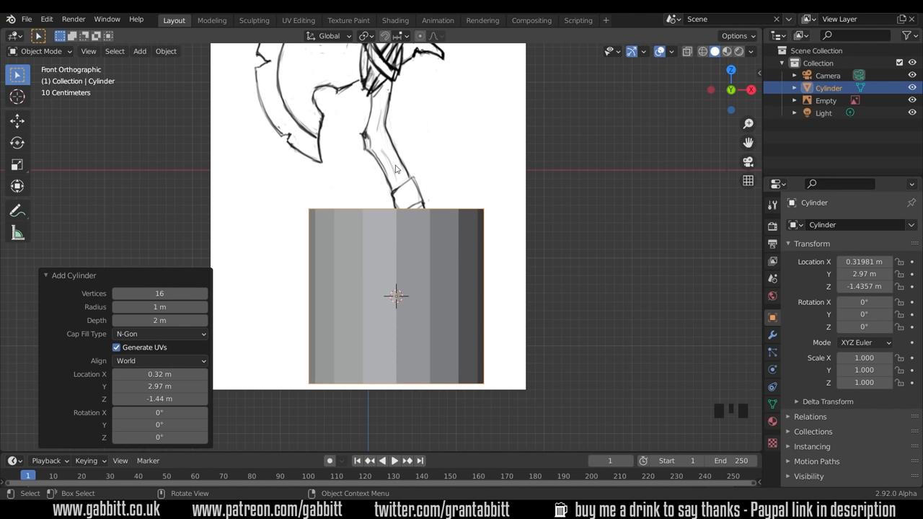
{"action": "mouse_move", "coordinate": [421, 224]}
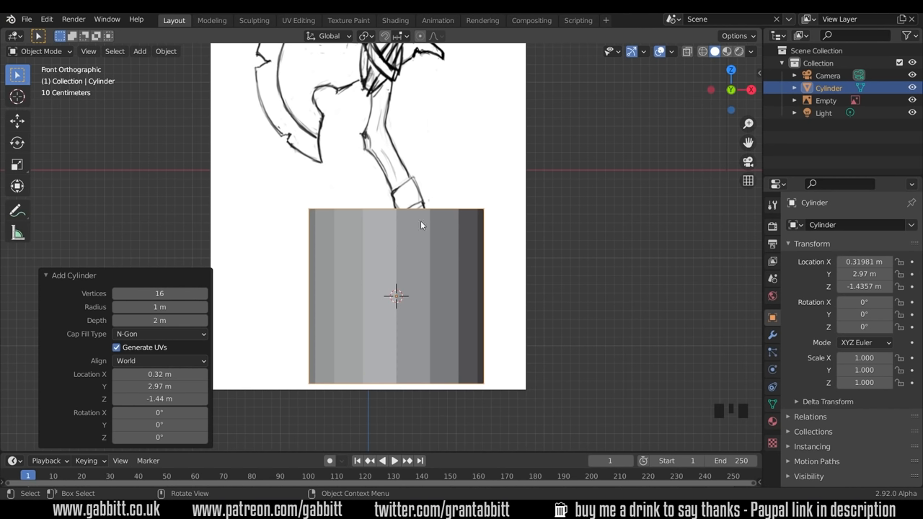
{"action": "mouse_move", "coordinate": [429, 279]}
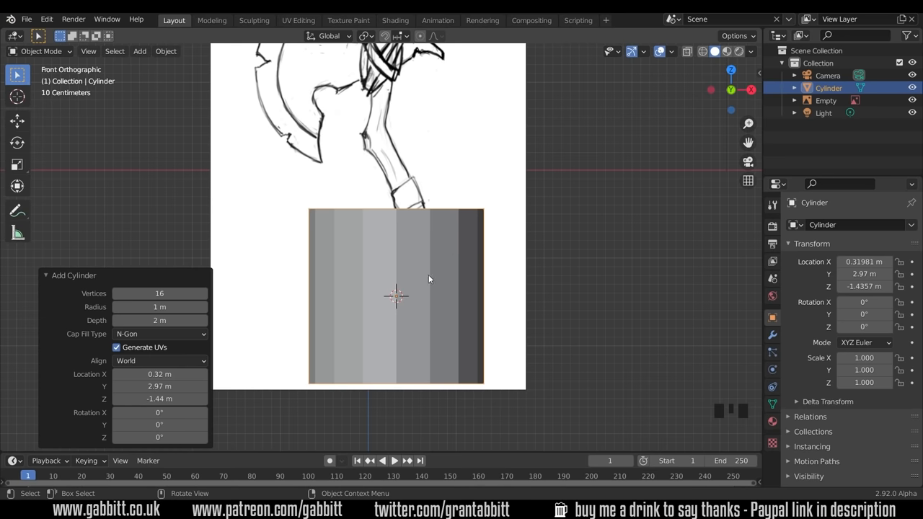
{"action": "mouse_move", "coordinate": [448, 325]}
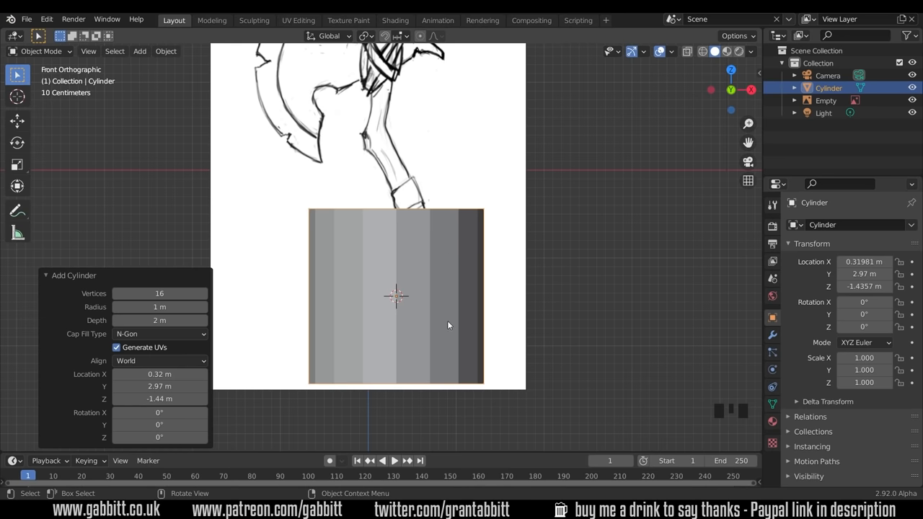
Shrink the cylinder, tilt it about 26° and place it on the bottom handle band
{"action": "key", "text": "s"}
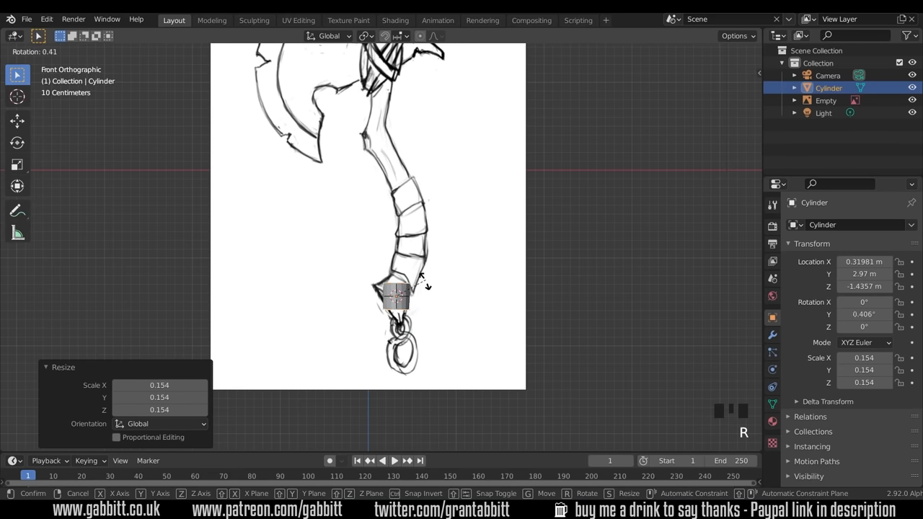
{"action": "key", "text": "r"}
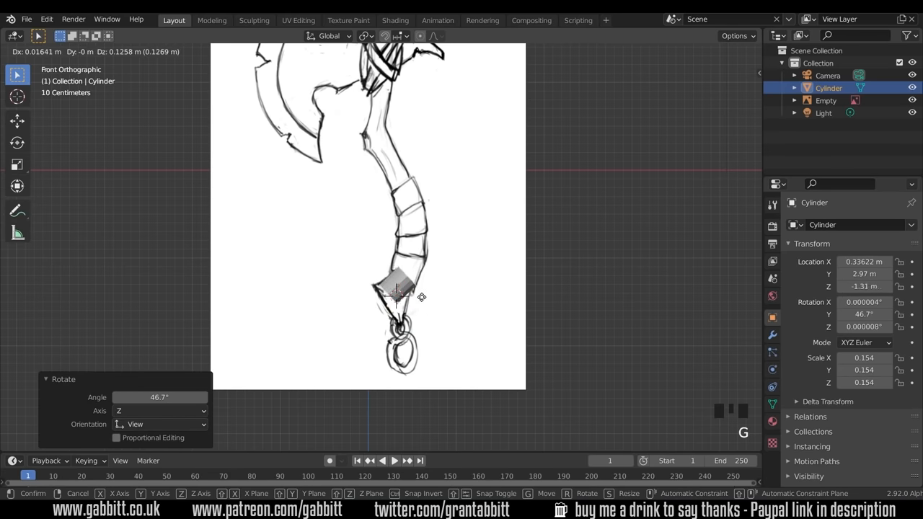
{"action": "left_click", "coordinate": [398, 285]}
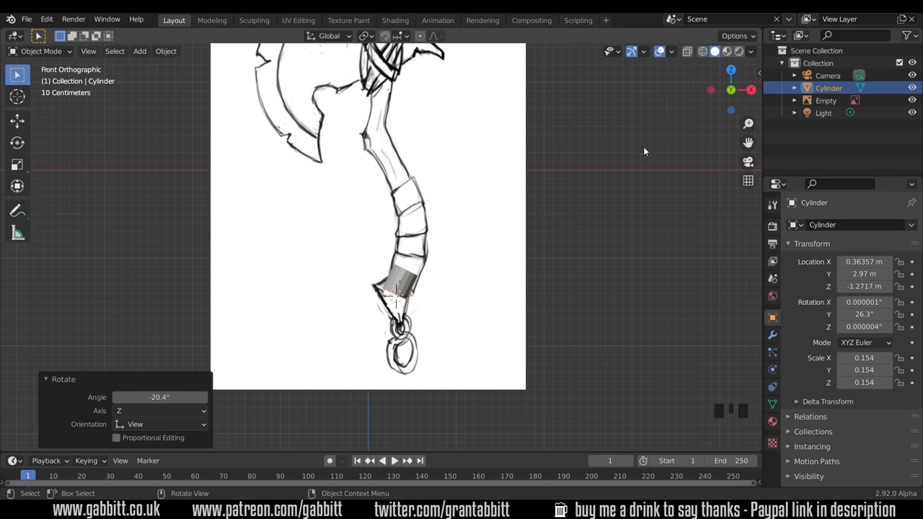
{"action": "left_click", "coordinate": [687, 51]}
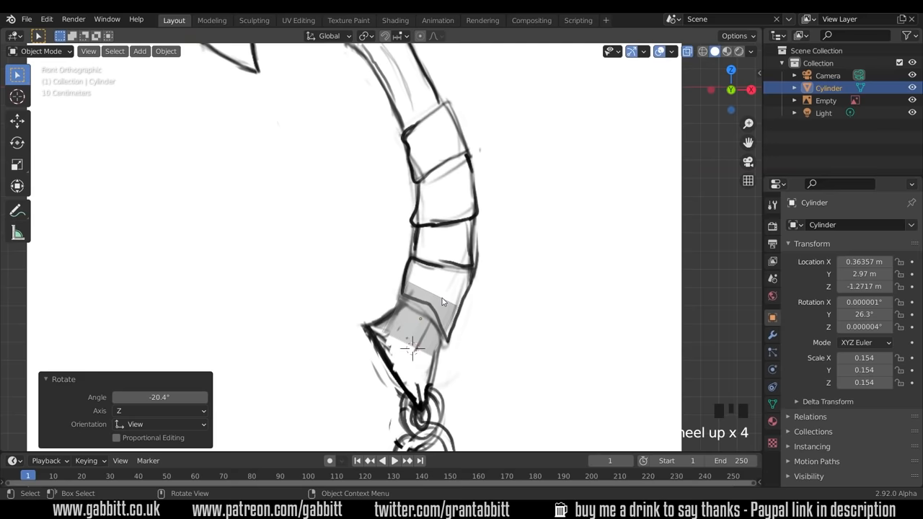
In Edit Mode, extrude, move and scale cylinder segments up the curving handle
{"action": "key", "text": "Tab"}
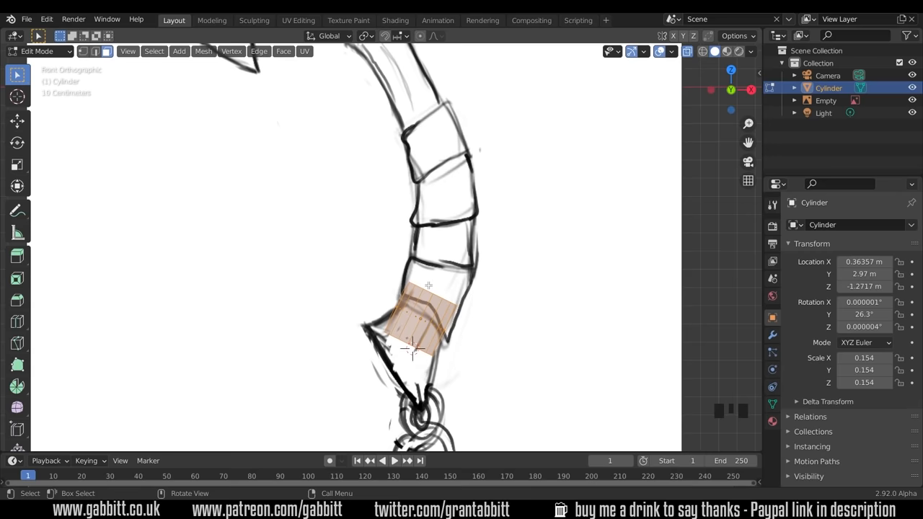
{"action": "mouse_move", "coordinate": [430, 299]}
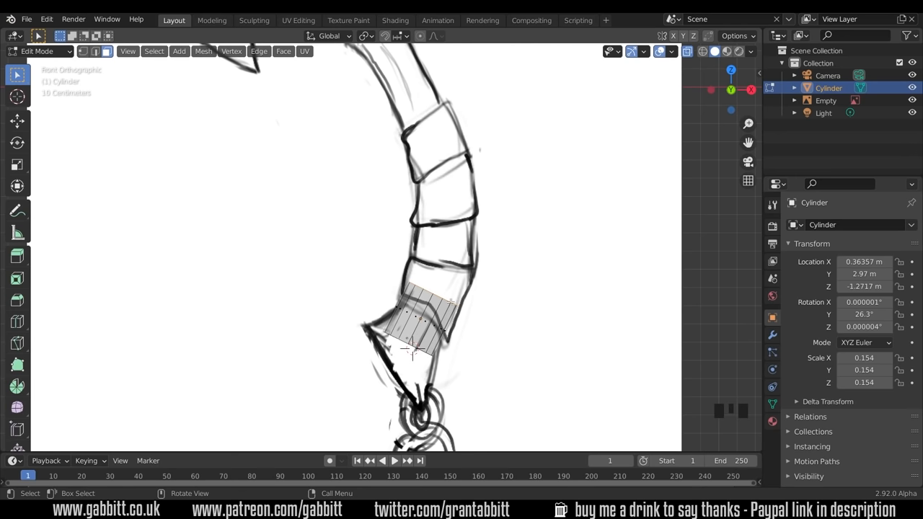
{"action": "key", "text": "g"}
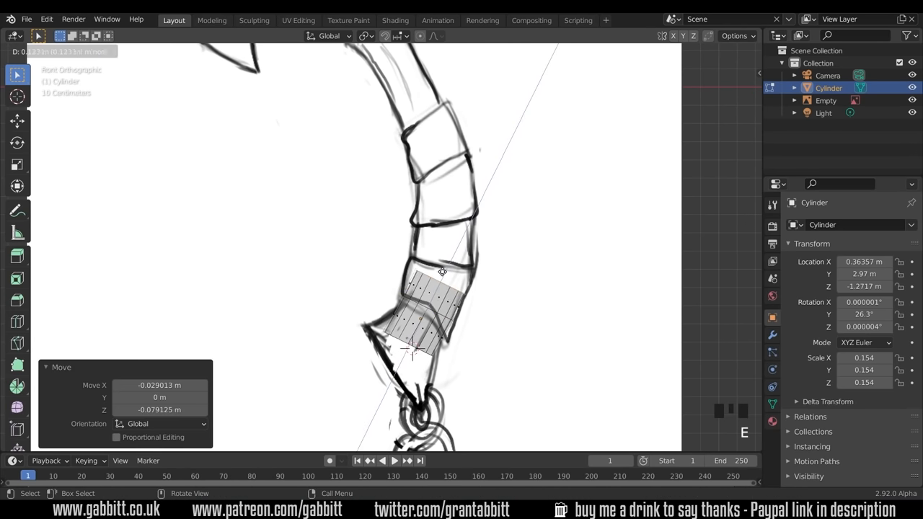
{"action": "key", "text": "Tab"}
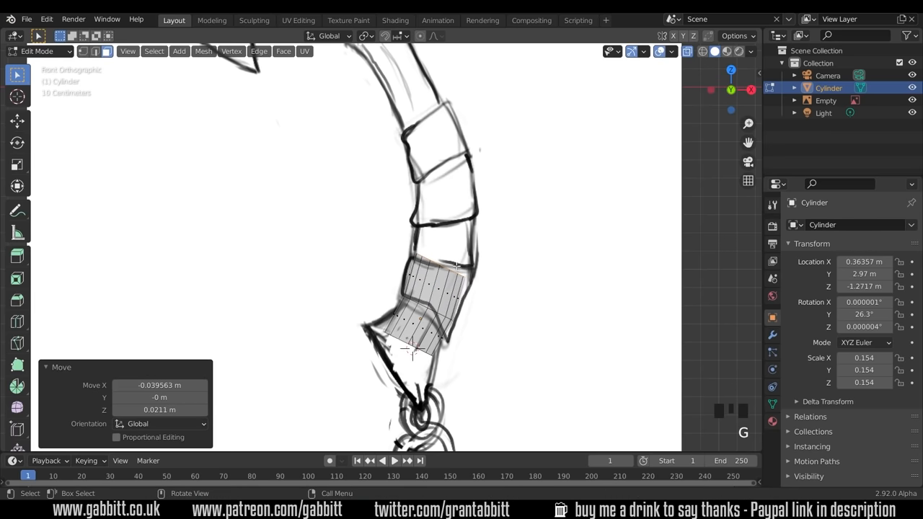
{"action": "key", "text": "r"}
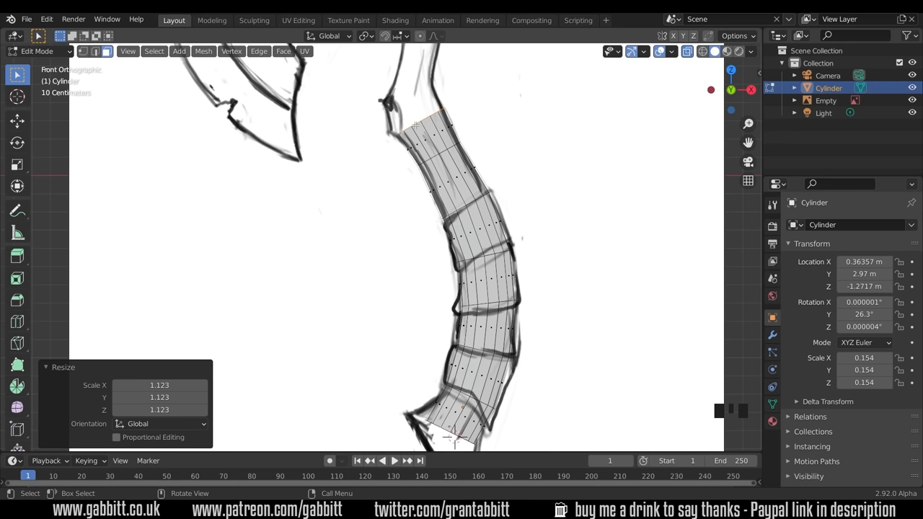
{"action": "mouse_move", "coordinate": [417, 125]}
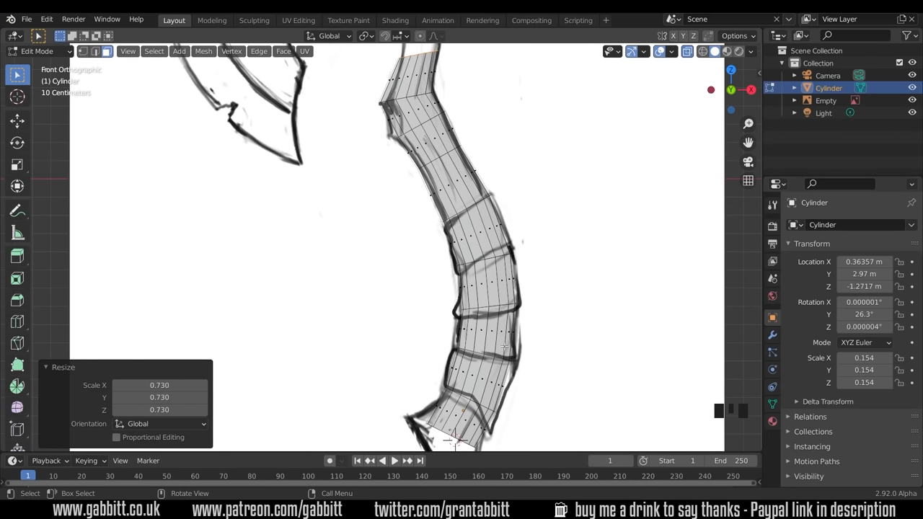
{"action": "mouse_move", "coordinate": [458, 152]}
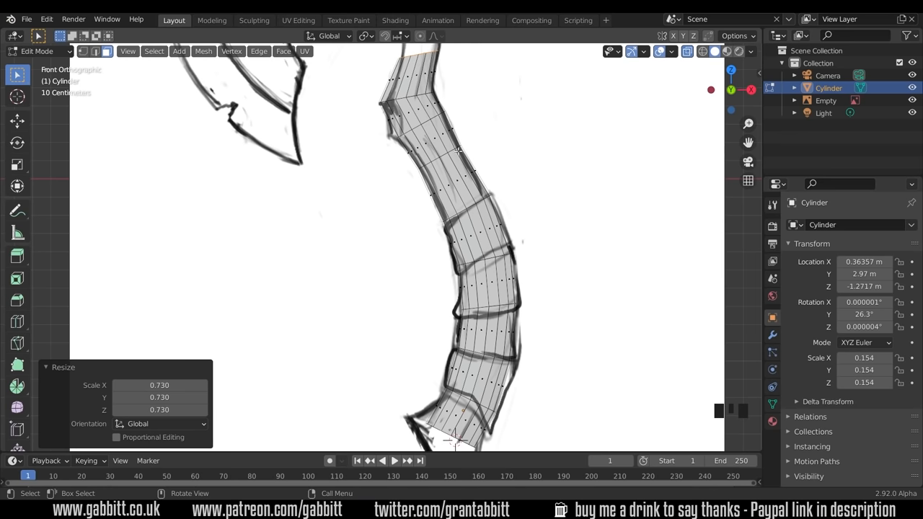
{"action": "mouse_move", "coordinate": [462, 179]}
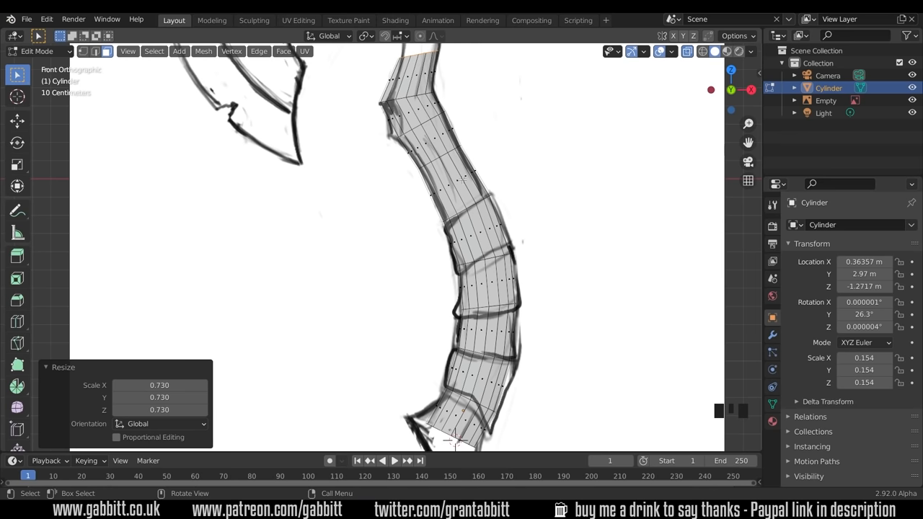
Add a loop cut below the axe head and scale vertices to follow the sketch
{"action": "key", "text": "ctrl+r"}
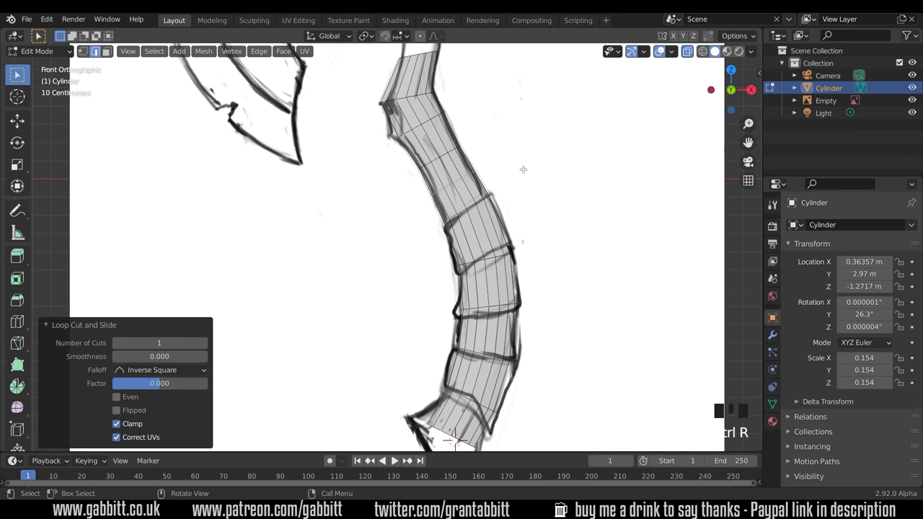
{"action": "key", "text": "s"}
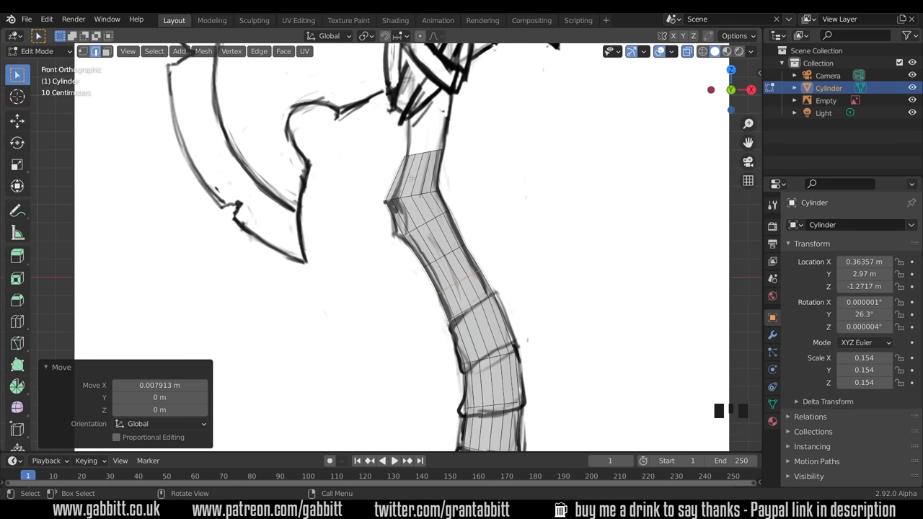
{"action": "mouse_move", "coordinate": [397, 191]}
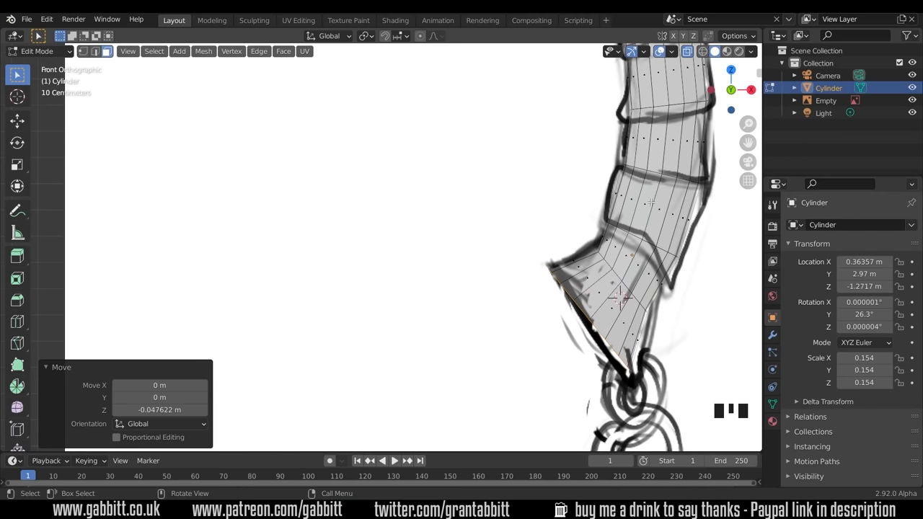
Return to Object Mode, move the handle about a metre off the sketch plane, and orbit to inspect
{"action": "scroll", "scroll_direction": "down", "scroll_amount": 3}
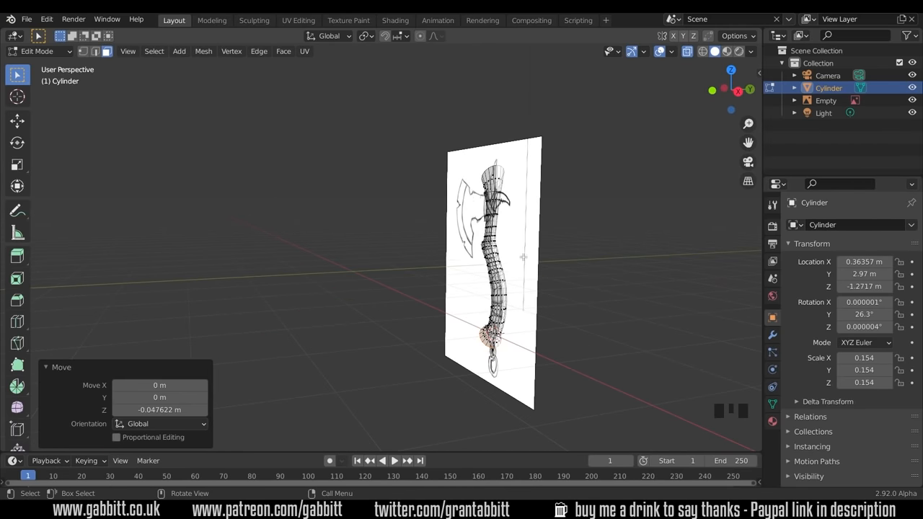
{"action": "key", "text": "Tab"}
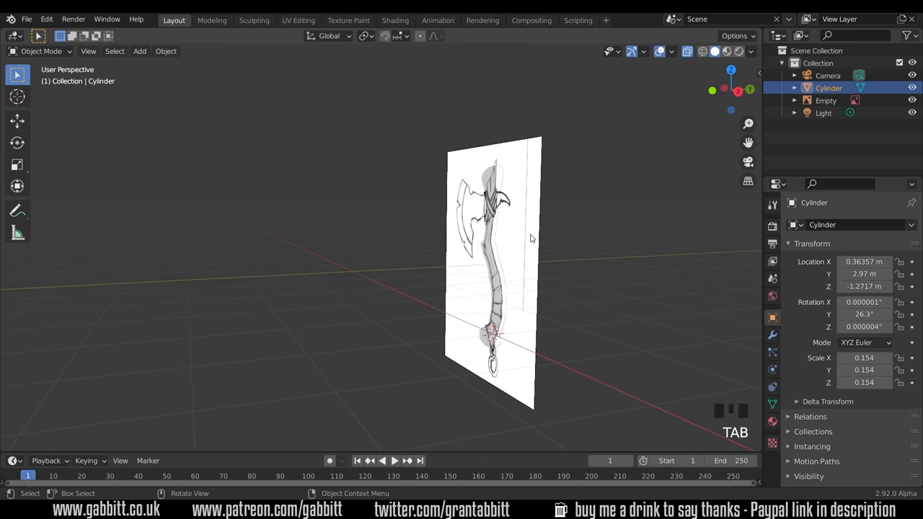
{"action": "key", "text": "g"}
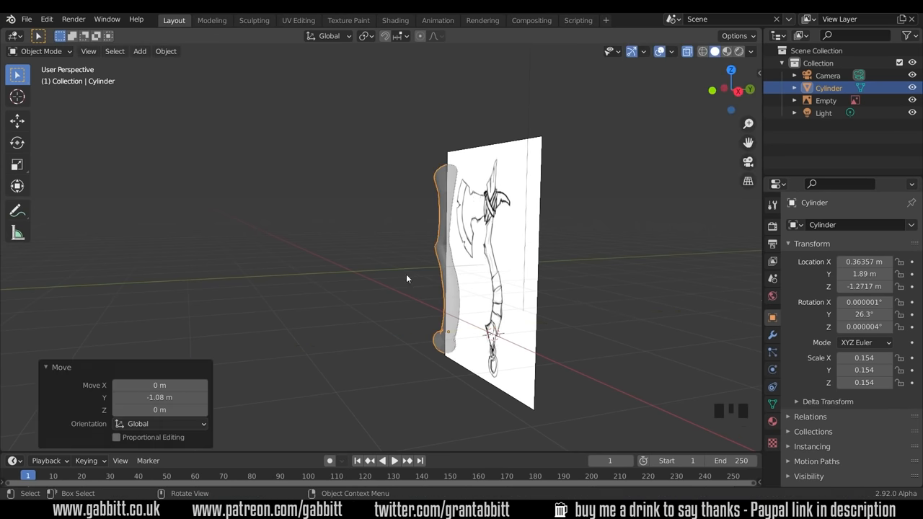
{"action": "left_click_drag", "start_coordinate": [407, 279], "coordinate": [360, 268]}
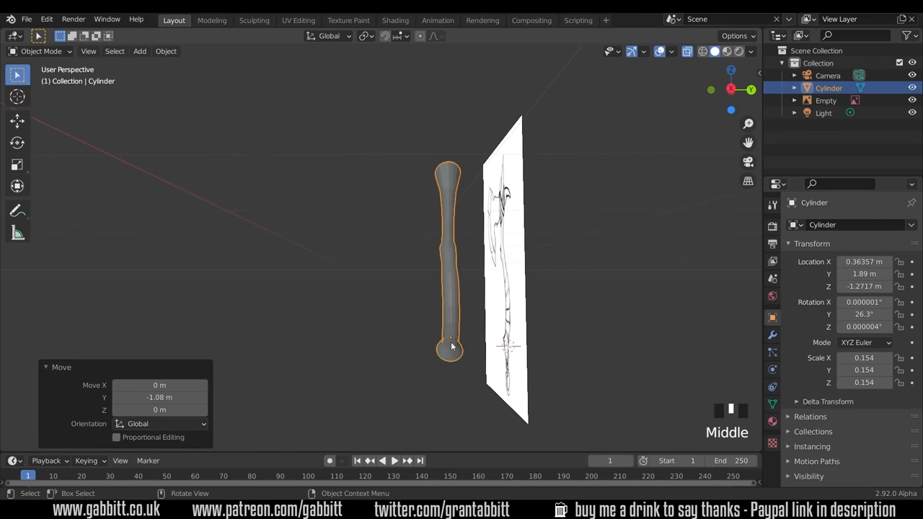
{"action": "mouse_move", "coordinate": [454, 206]}
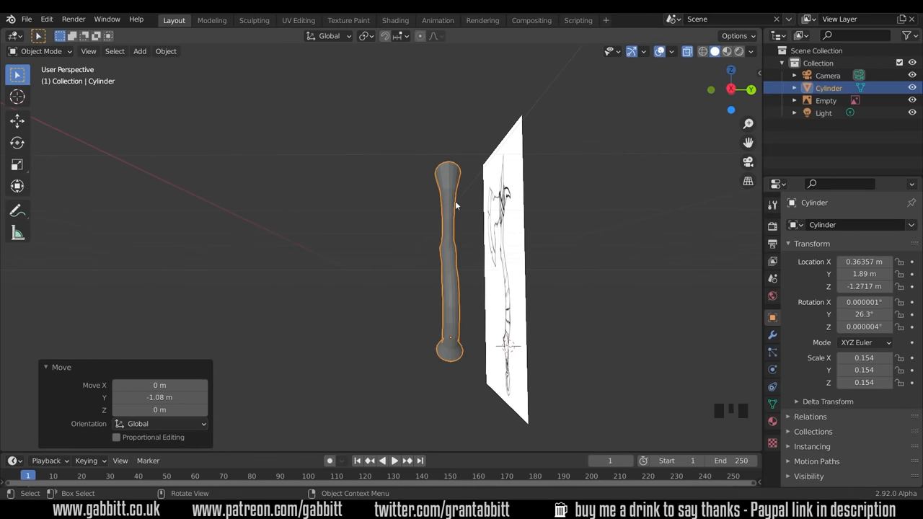
{"action": "mouse_move", "coordinate": [412, 328]}
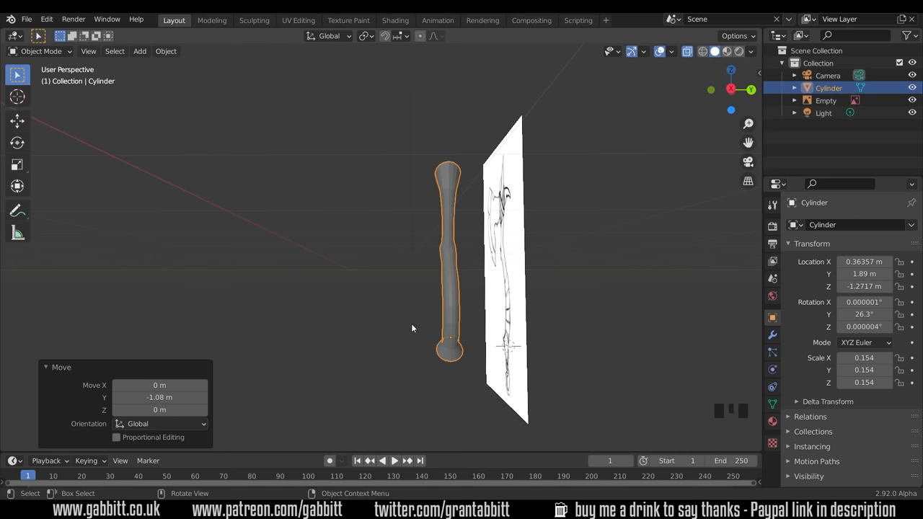
{"action": "mouse_move", "coordinate": [556, 327]}
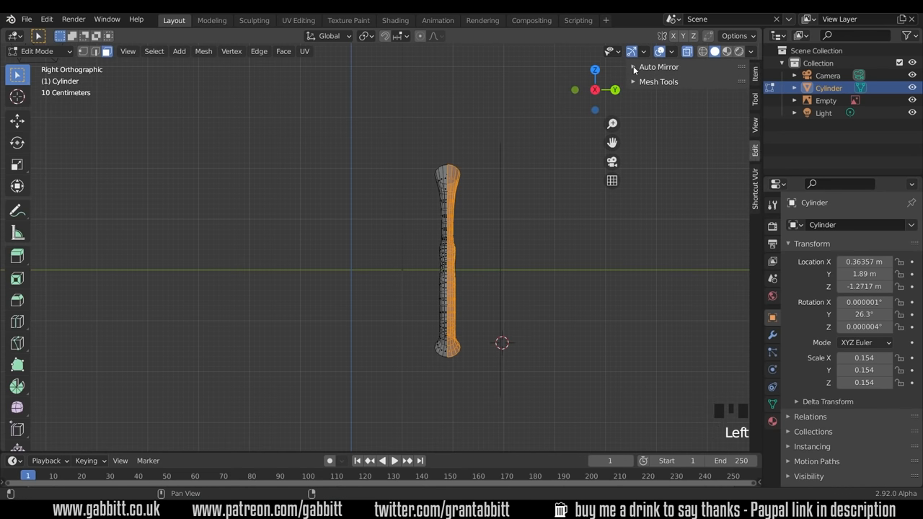
Expand the Auto Mirror sidebar panel and filter Preferences > Add-ons for 'au'
{"action": "left_click", "coordinate": [634, 67]}
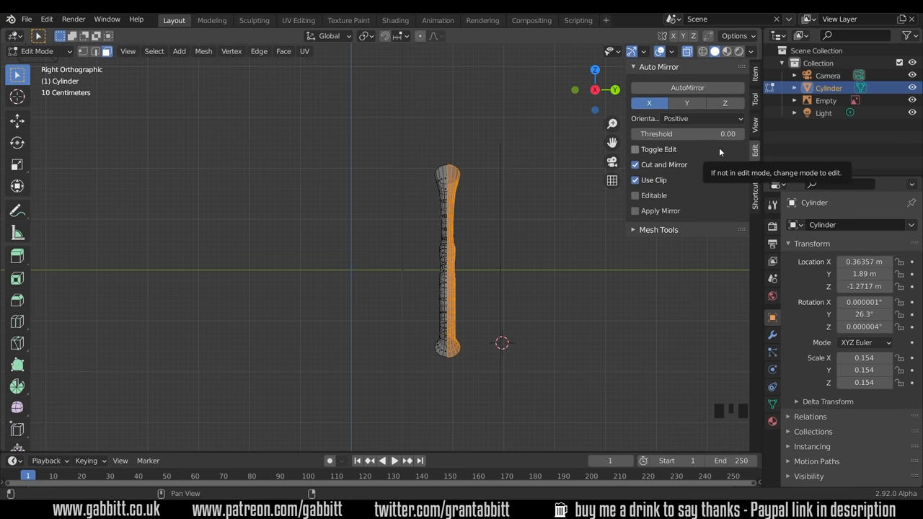
{"action": "mouse_move", "coordinate": [704, 164]}
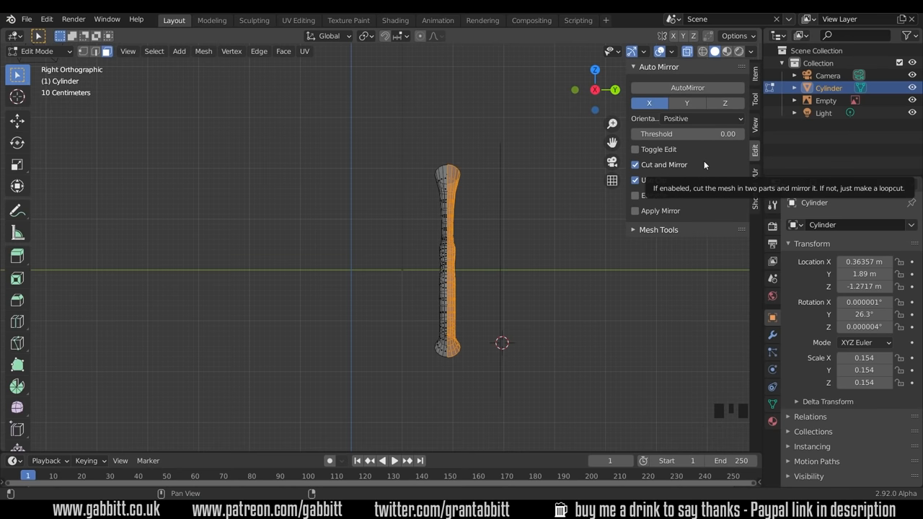
{"action": "left_click", "coordinate": [46, 19]}
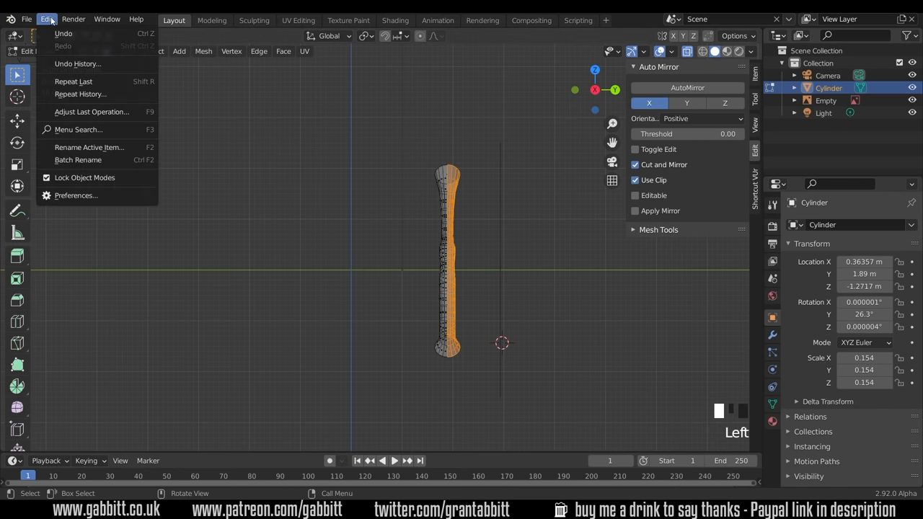
{"action": "left_click", "coordinate": [75, 195]}
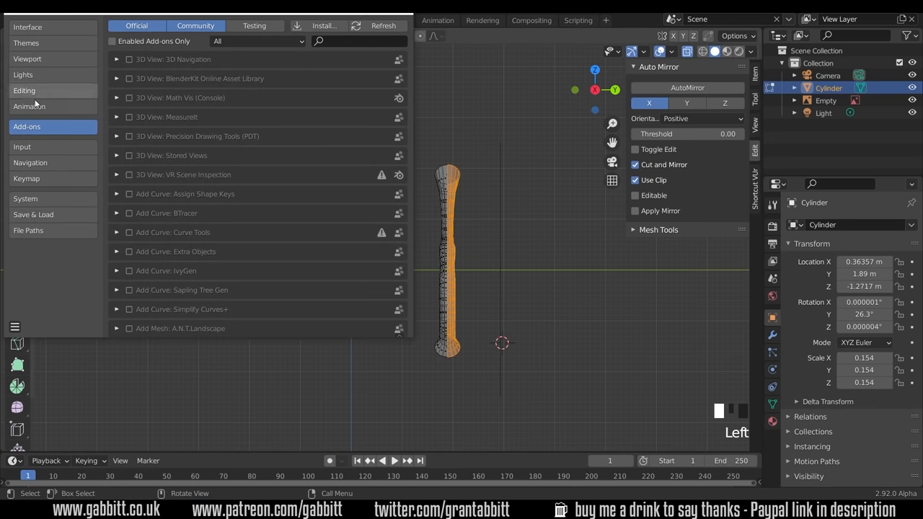
{"action": "type", "text": "auto"}
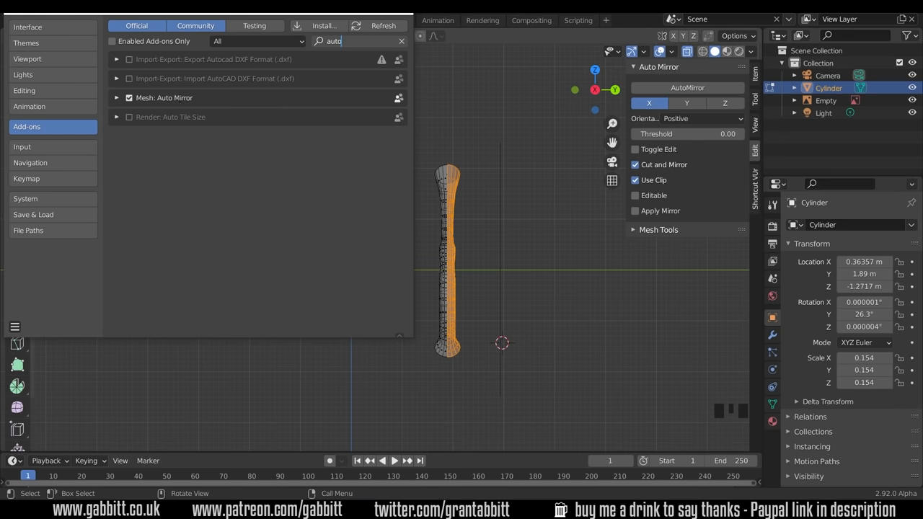
{"action": "mouse_move", "coordinate": [404, 14]}
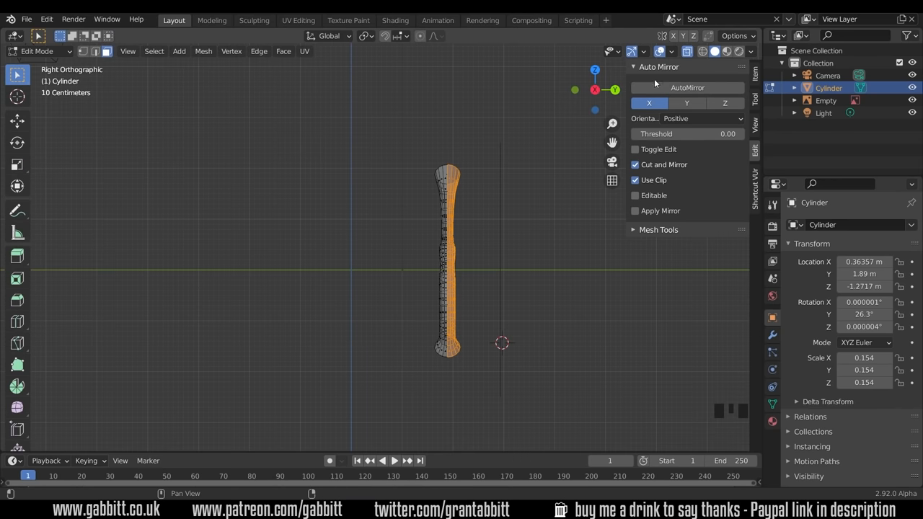
{"action": "mouse_move", "coordinate": [757, 153]}
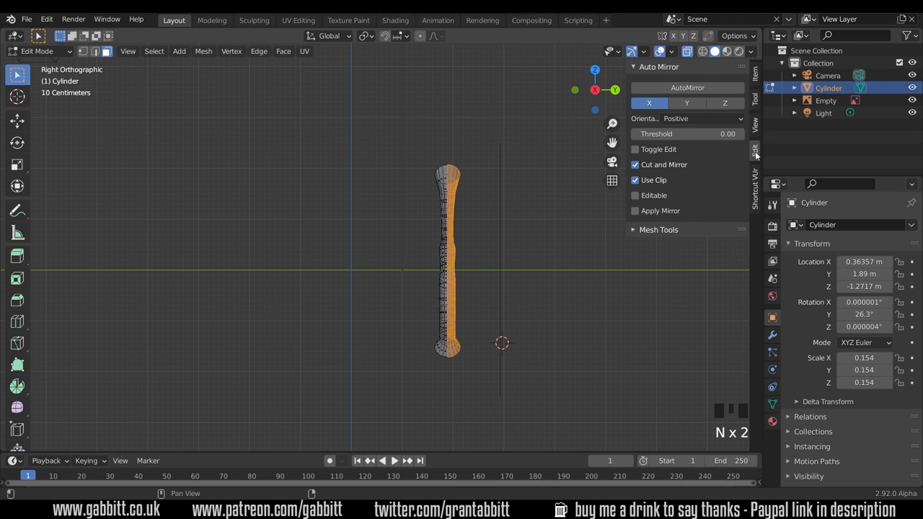
{"action": "mouse_move", "coordinate": [426, 248]}
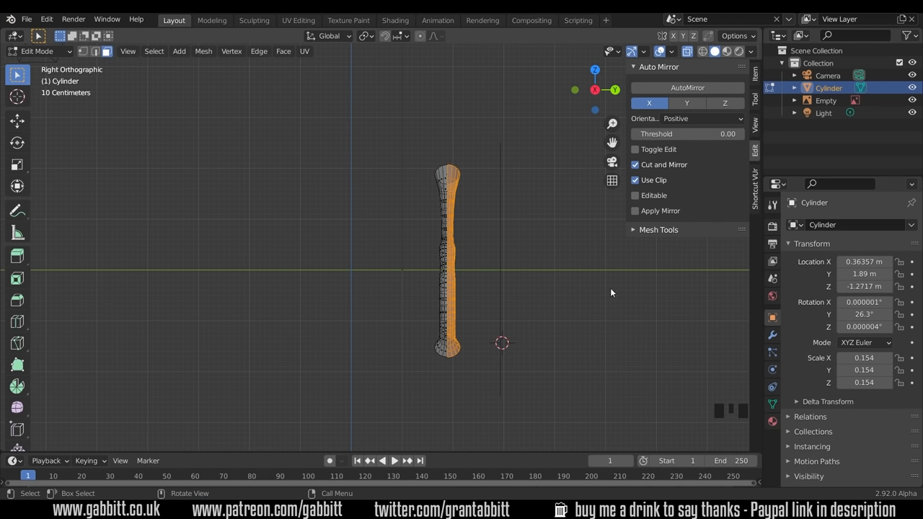
{"action": "mouse_move", "coordinate": [614, 89]}
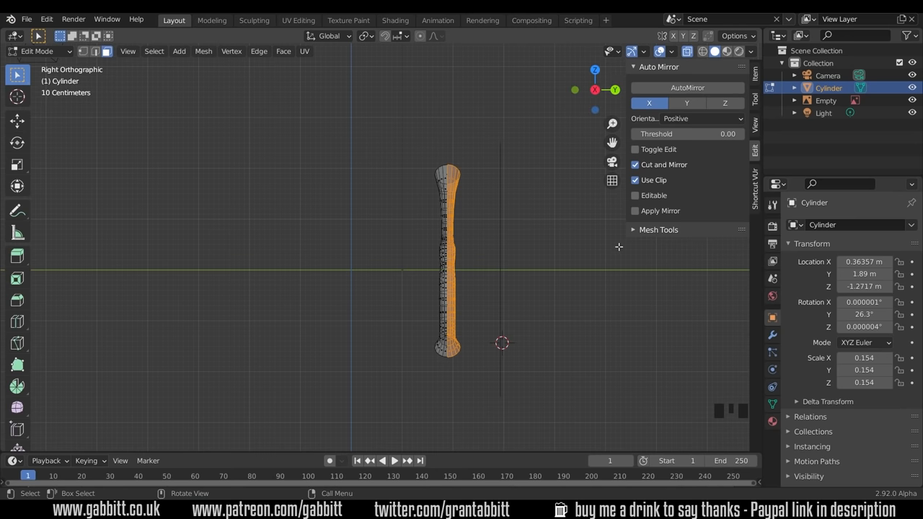
Run Auto Mirror on the Y axis with Negative orientation, adding a clipped Mirror modifier
{"action": "left_click", "coordinate": [700, 118]}
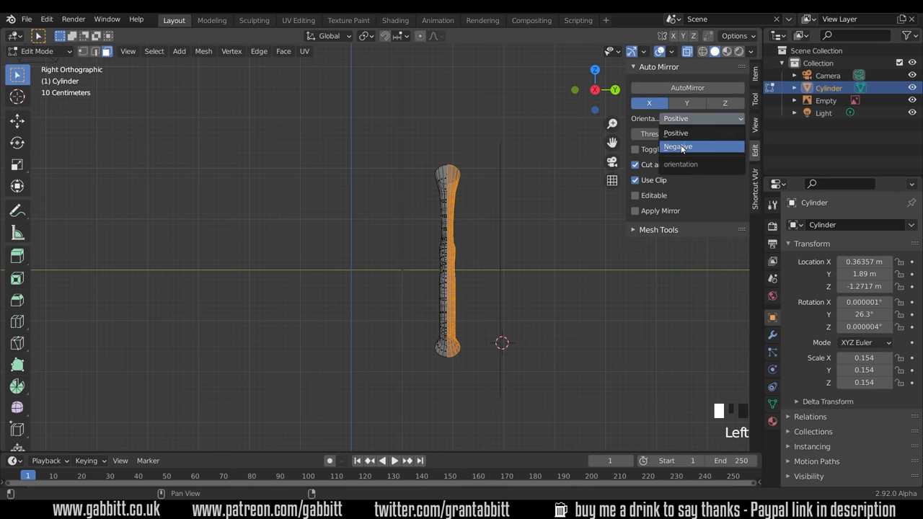
{"action": "left_click", "coordinate": [678, 147]}
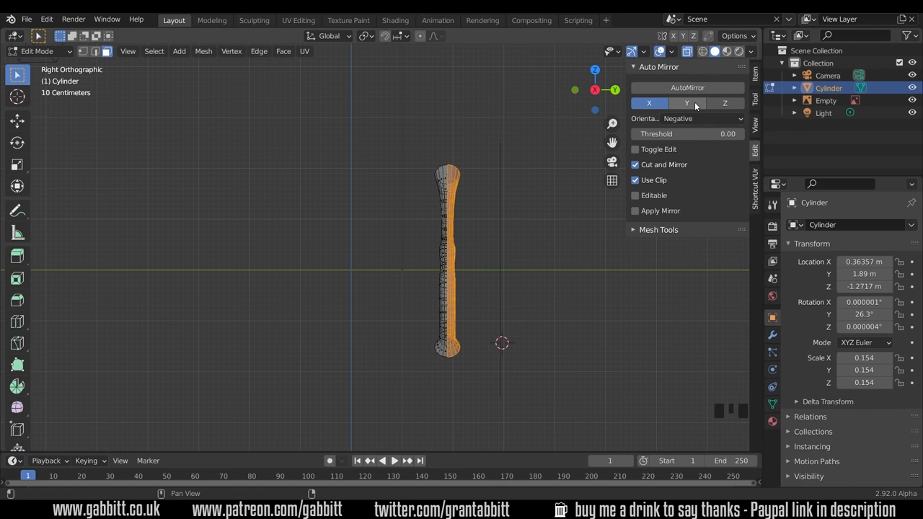
{"action": "left_click", "coordinate": [686, 103]}
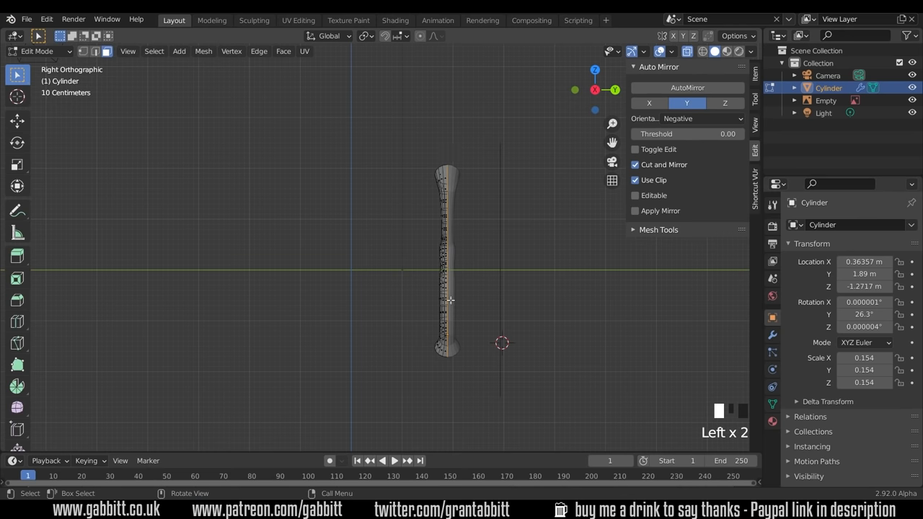
{"action": "left_click", "coordinate": [772, 332]}
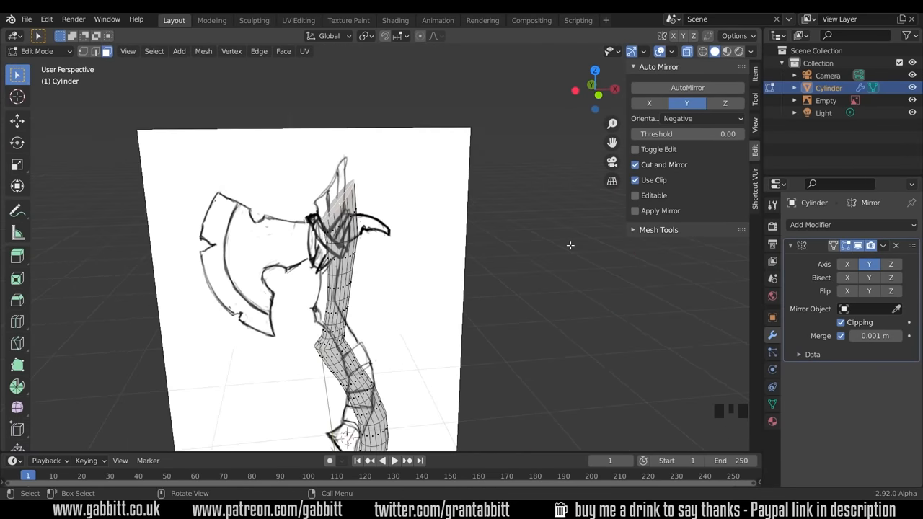
Reframe the view around the handle and sketch and switch to the front view
{"action": "left_click_drag", "start_coordinate": [570, 245], "coordinate": [451, 265]}
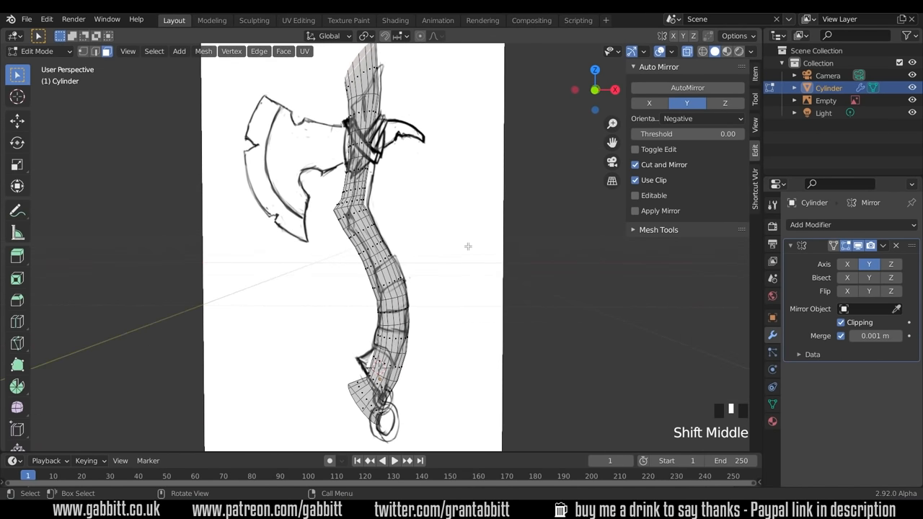
{"action": "key", "text": "KP_1"}
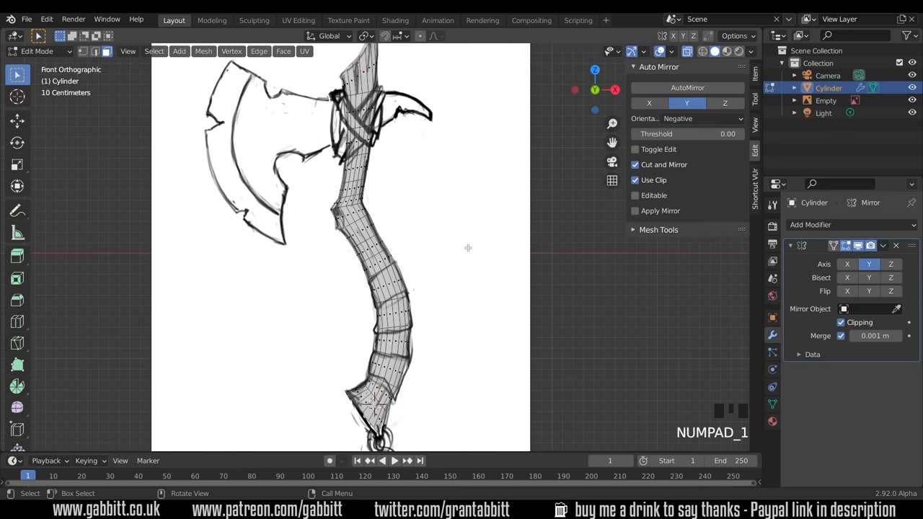
{"action": "mouse_move", "coordinate": [430, 209]}
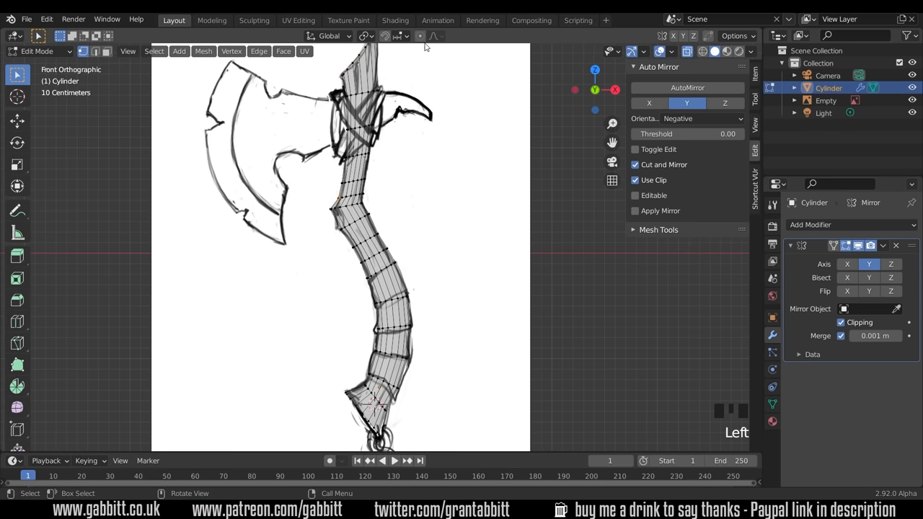
{"action": "mouse_move", "coordinate": [419, 36]}
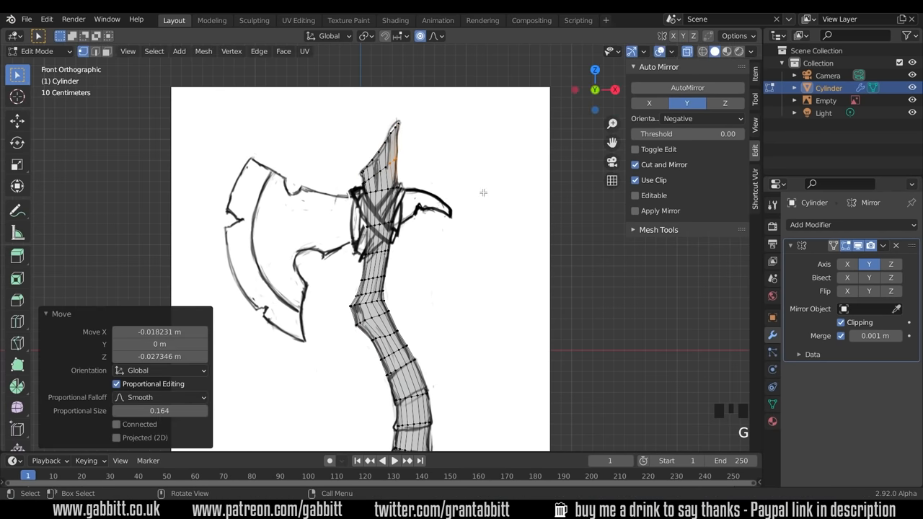
Zoom the side view in and back out on the handle
{"action": "scroll", "scroll_direction": "down", "scroll_amount": 3}
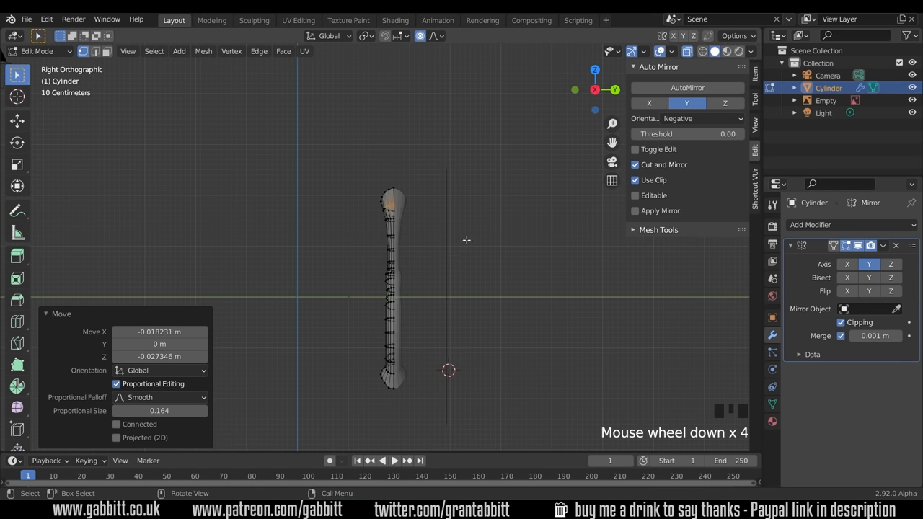
{"action": "scroll", "scroll_direction": "up", "scroll_amount": 3}
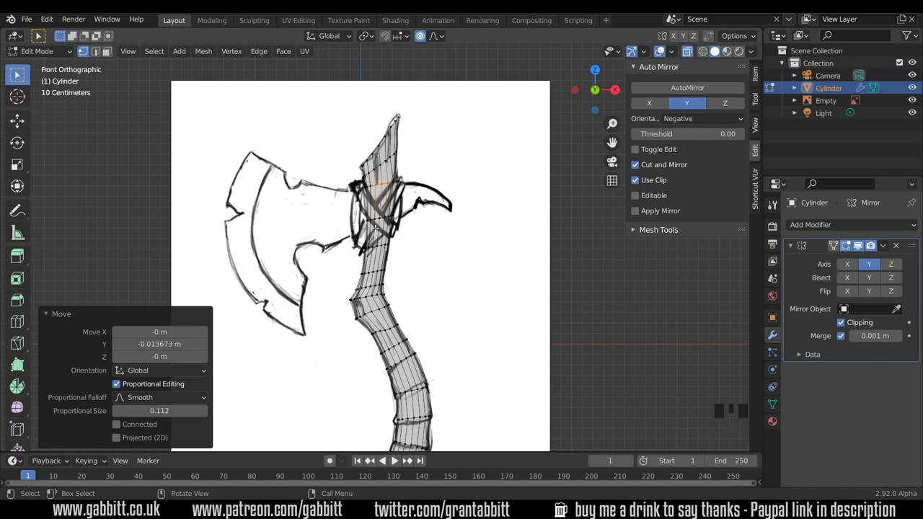
{"action": "mouse_move", "coordinate": [405, 244]}
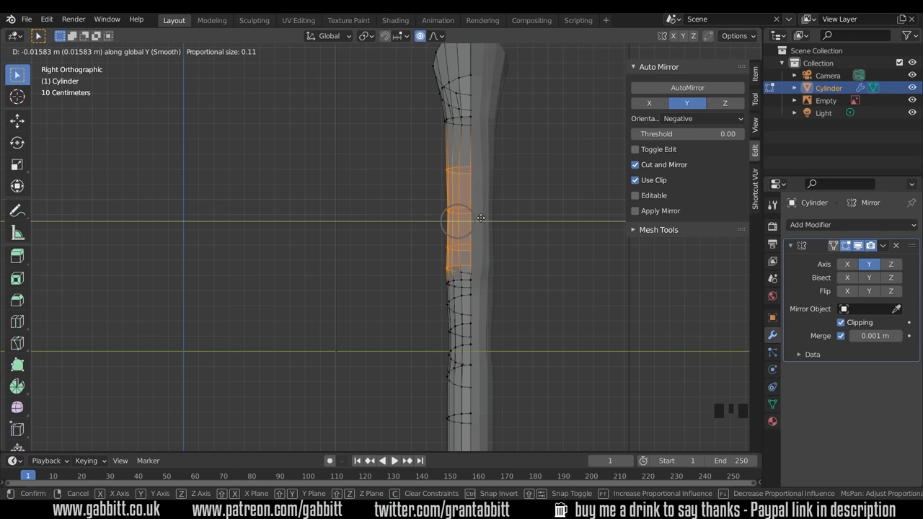
Move two shaft loops in depth, then scale the bottom loop to 0.451 in Y and shift it slightly
{"action": "left_click", "coordinate": [472, 230]}
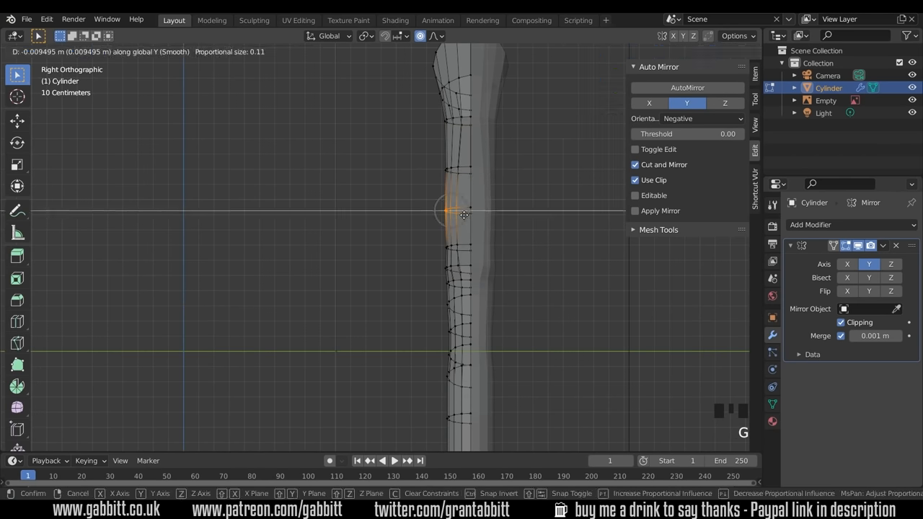
{"action": "left_click", "coordinate": [465, 215]}
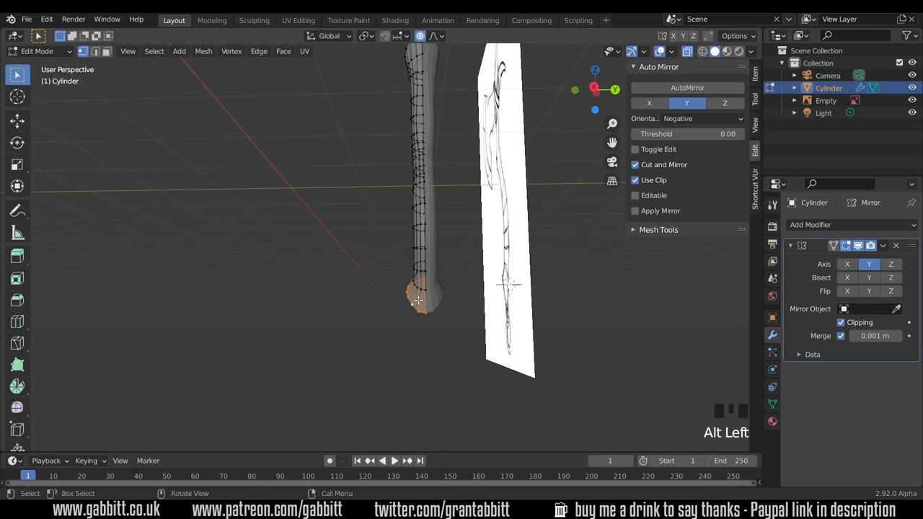
{"action": "key", "text": "s"}
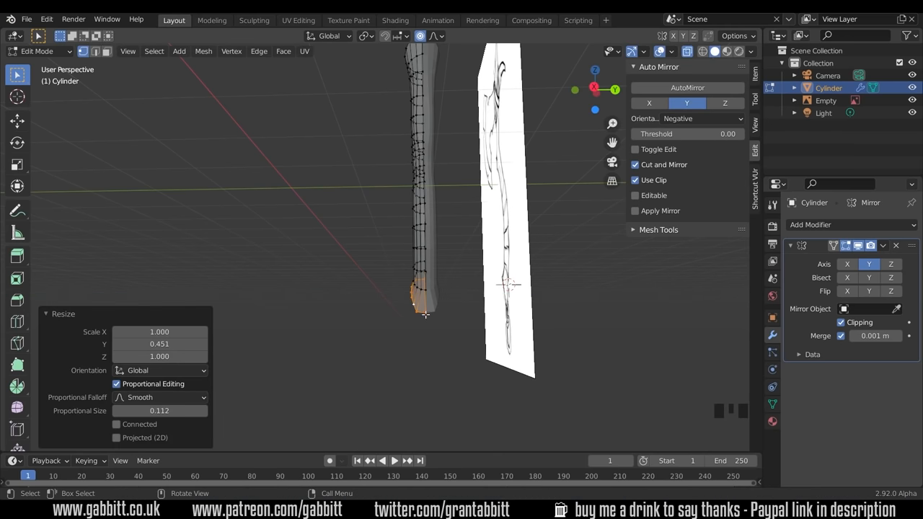
{"action": "mouse_move", "coordinate": [416, 296]}
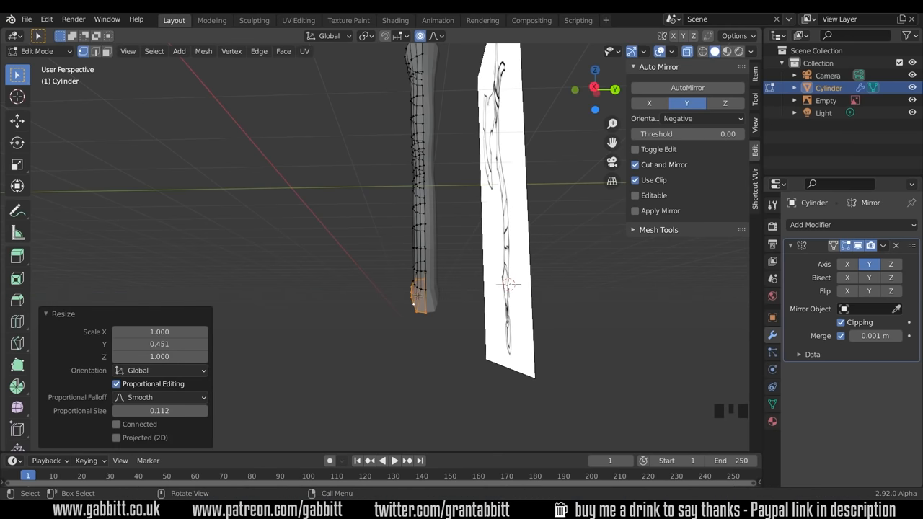
{"action": "mouse_move", "coordinate": [419, 296]}
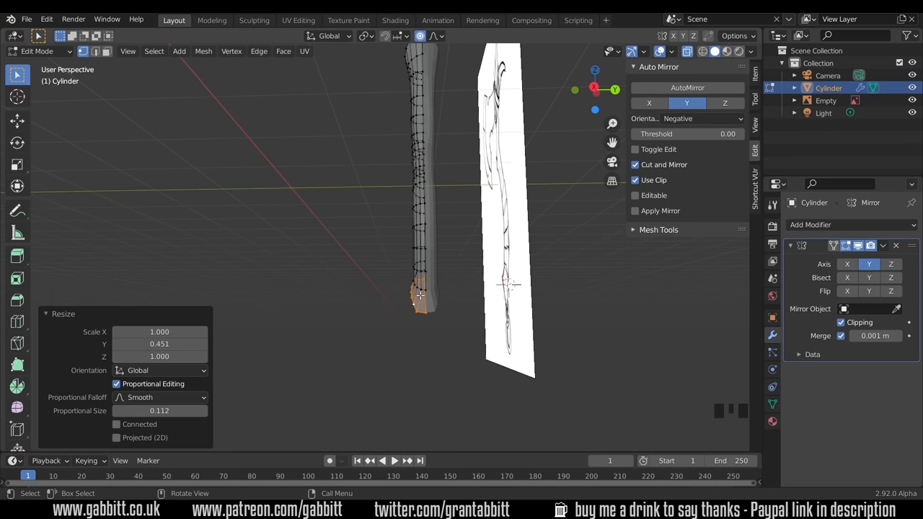
{"action": "key", "text": "g"}
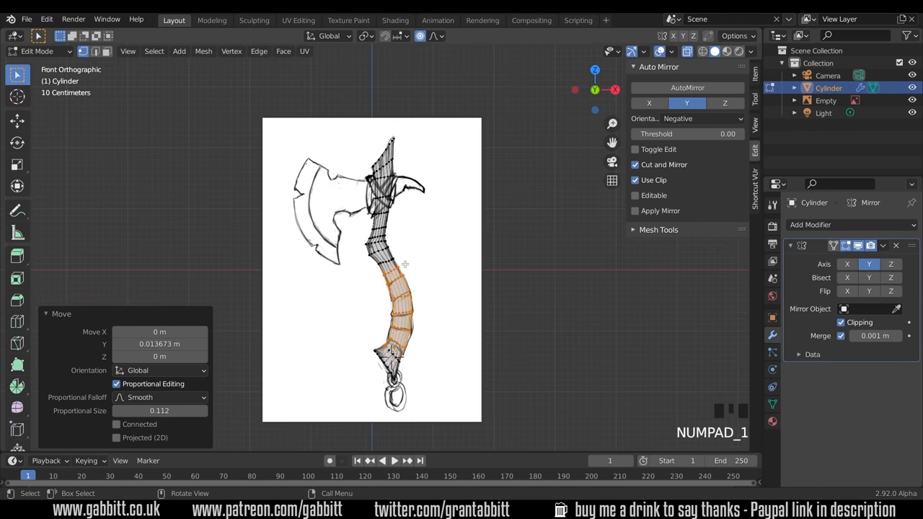
Add a plane in Object Mode, slide it along Y, rotate it 90° on X, and move it toward the handle
{"action": "key", "text": "Tab"}
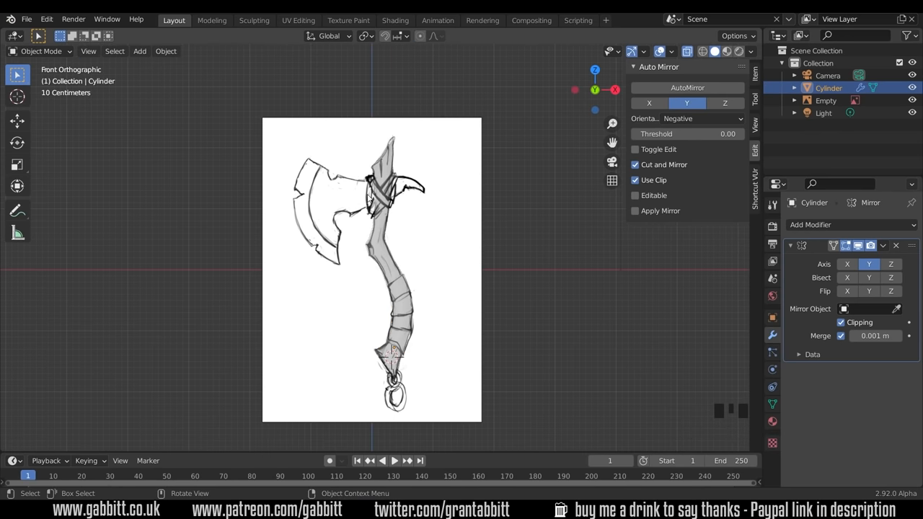
{"action": "key", "text": "shift+a"}
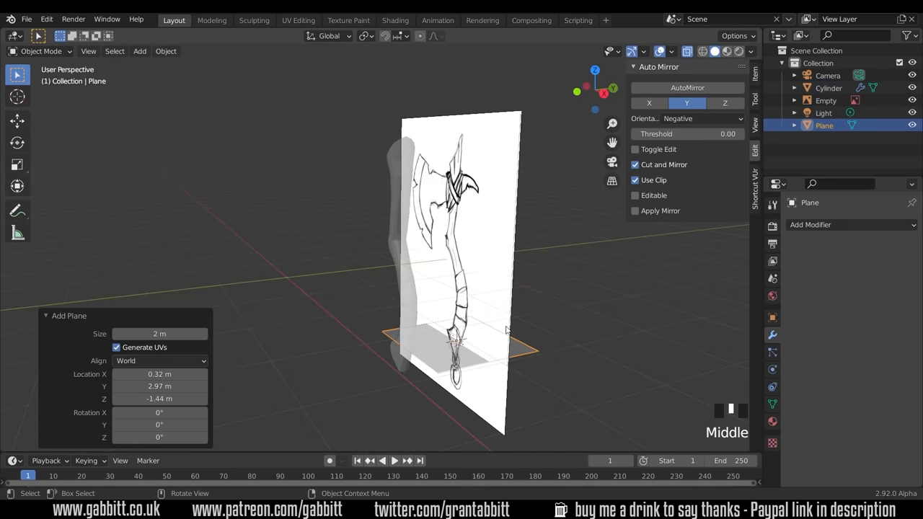
{"action": "key", "text": "g"}
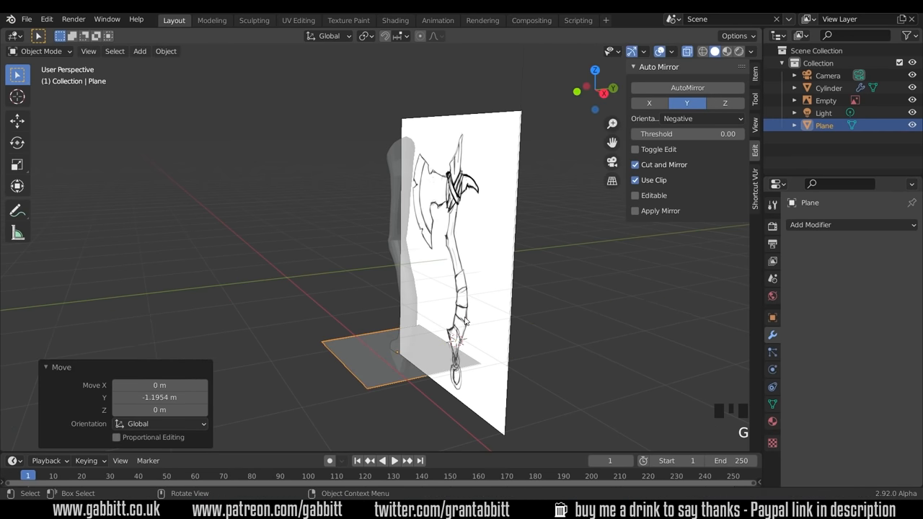
{"action": "key", "text": "r"}
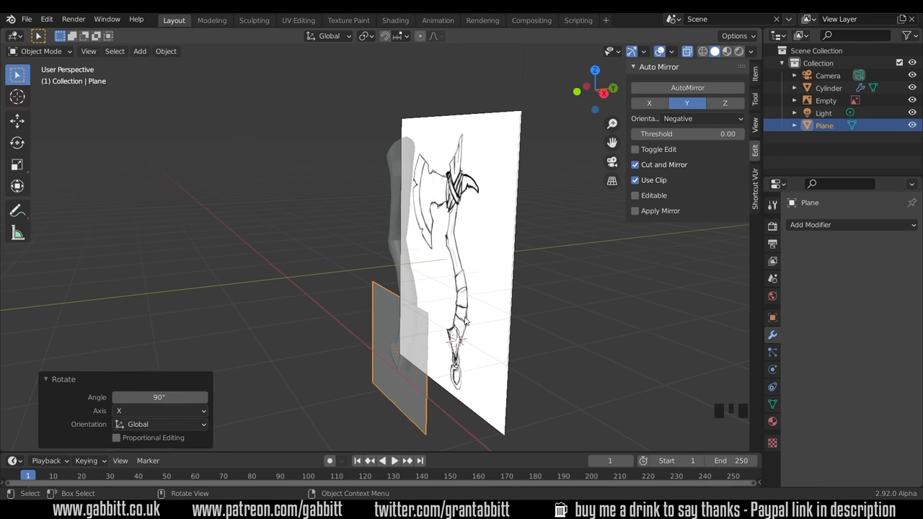
{"action": "key", "text": "KP_3"}
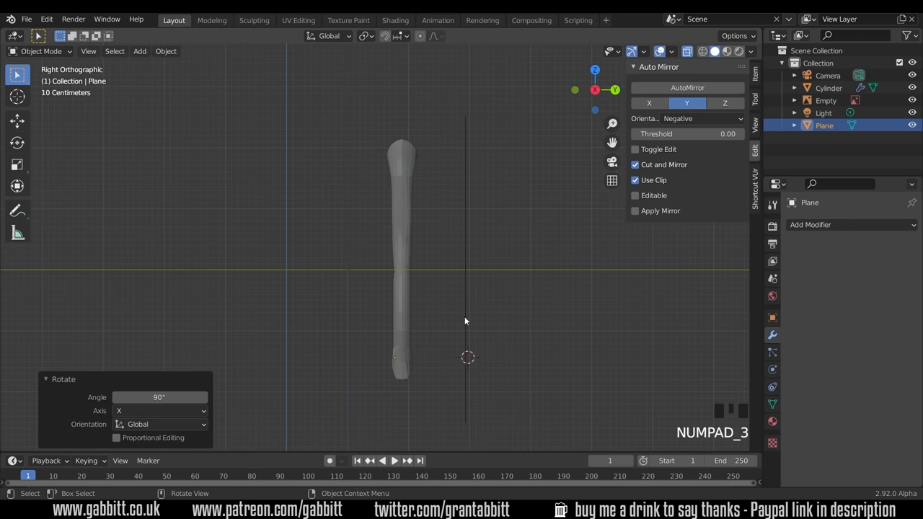
{"action": "mouse_move", "coordinate": [395, 366]}
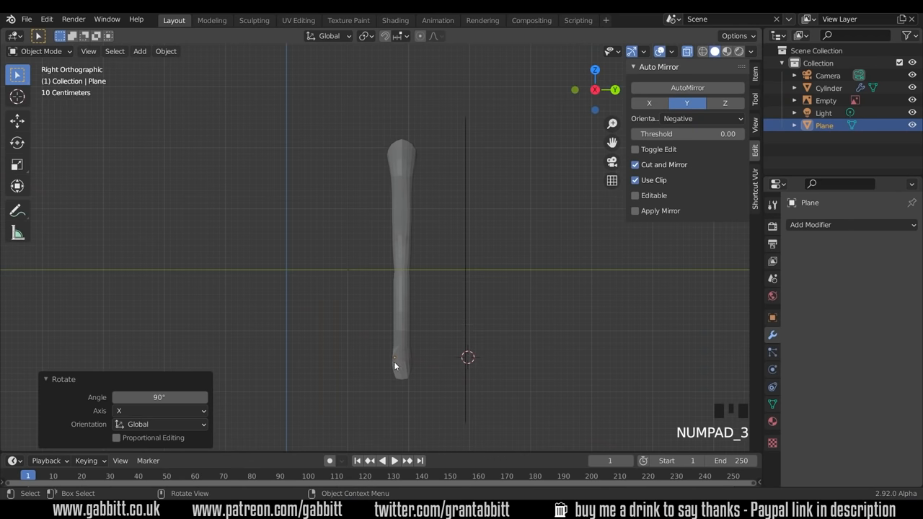
{"action": "key", "text": "g"}
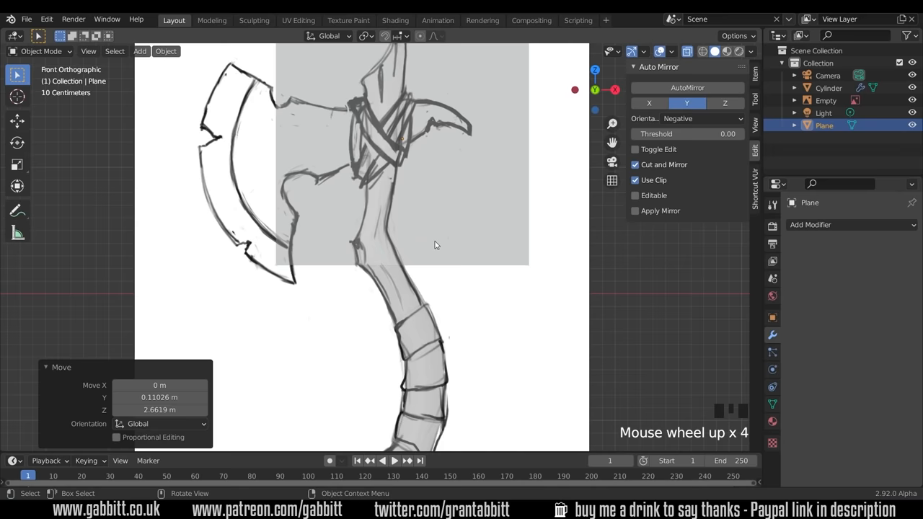
Scale the plane to about 0.22 over the handle's top binding and enter Edit Mode
{"action": "left_click_drag", "start_coordinate": [434, 245], "coordinate": [515, 284]}
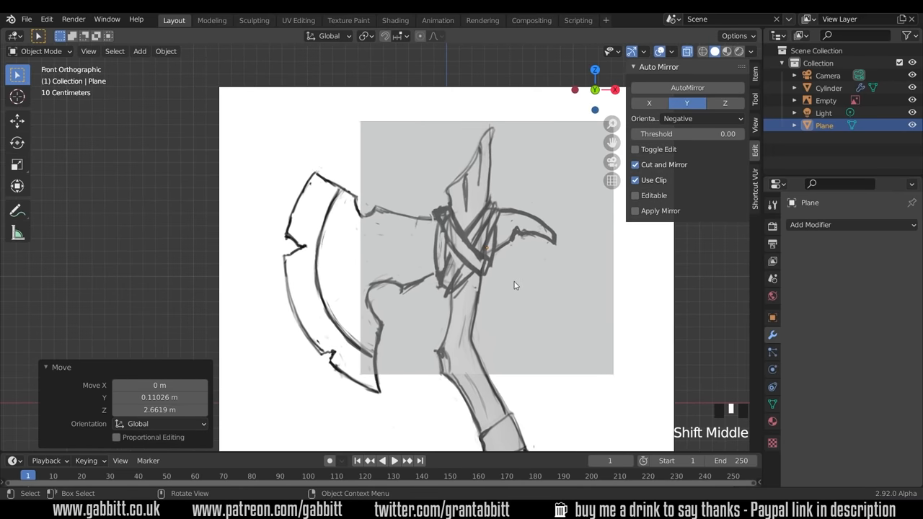
{"action": "key", "text": "s"}
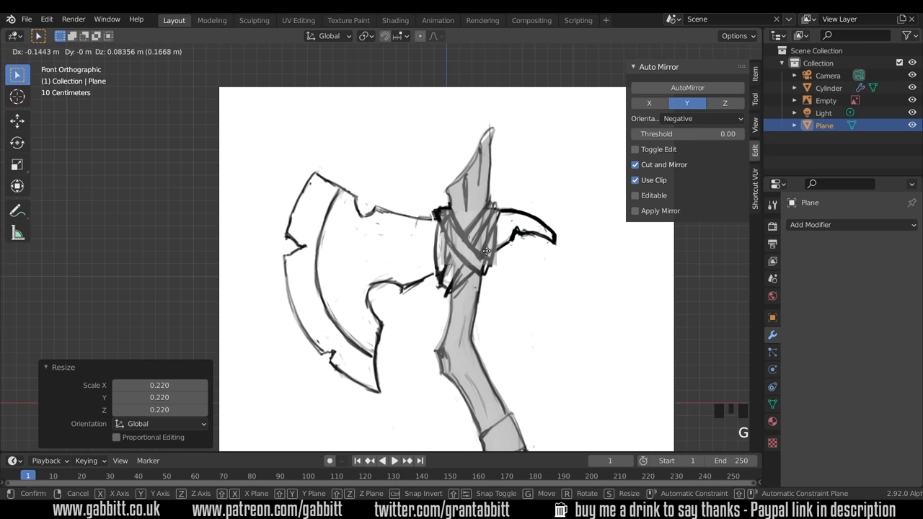
{"action": "key", "text": "Tab"}
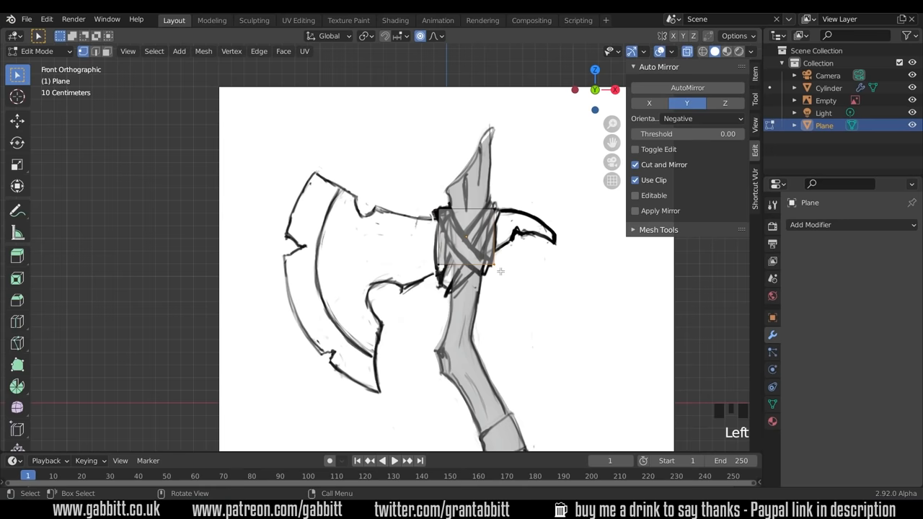
Drag the plane's corners onto the slanted binding and extend the mesh toward the back spike
{"action": "left_click_drag", "start_coordinate": [483, 270], "coordinate": [451, 277]}
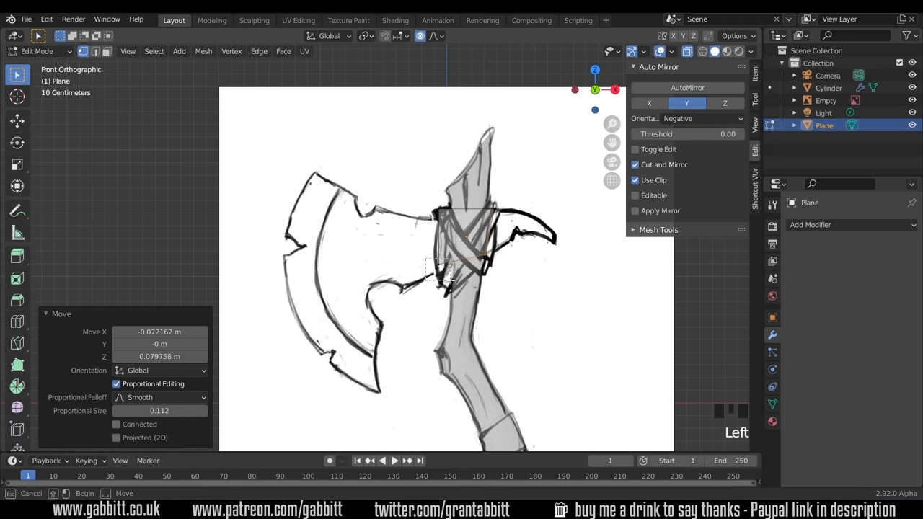
{"action": "left_click_drag", "start_coordinate": [443, 271], "coordinate": [443, 212]}
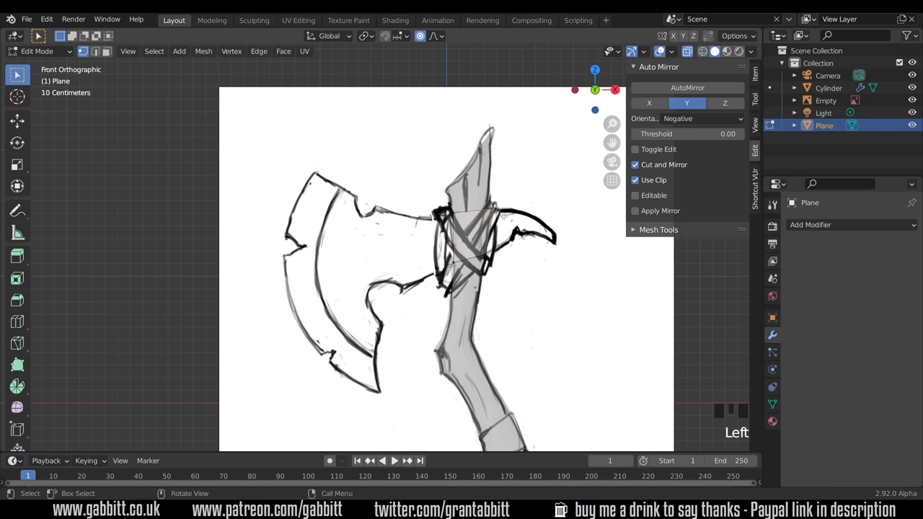
{"action": "left_click_drag", "start_coordinate": [505, 216], "coordinate": [482, 204]}
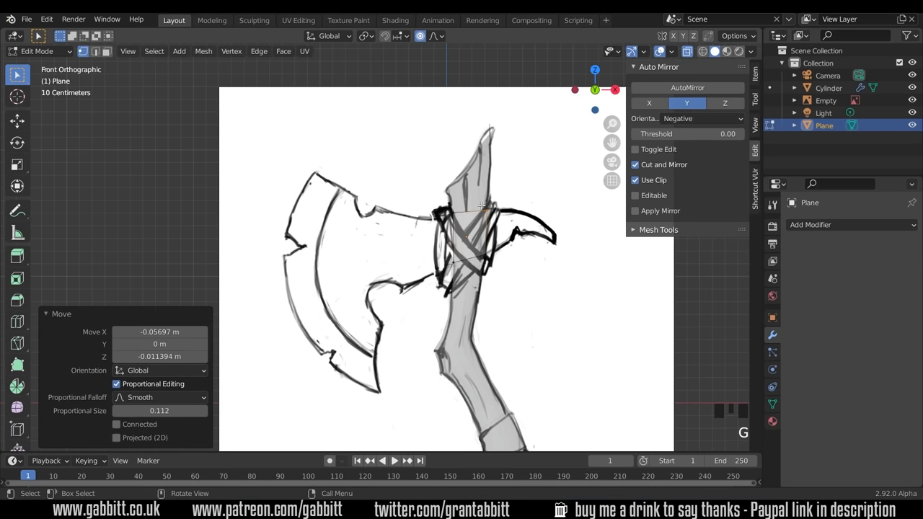
{"action": "mouse_move", "coordinate": [420, 36]}
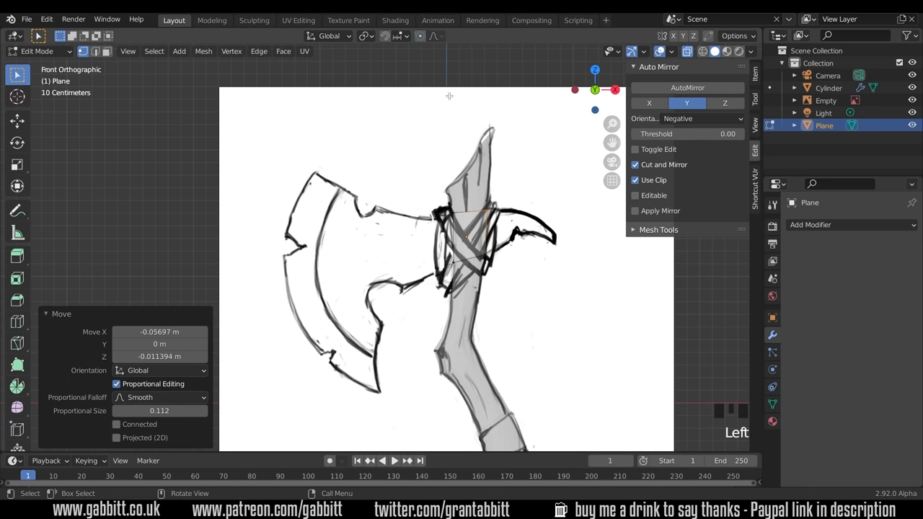
{"action": "mouse_move", "coordinate": [486, 210]}
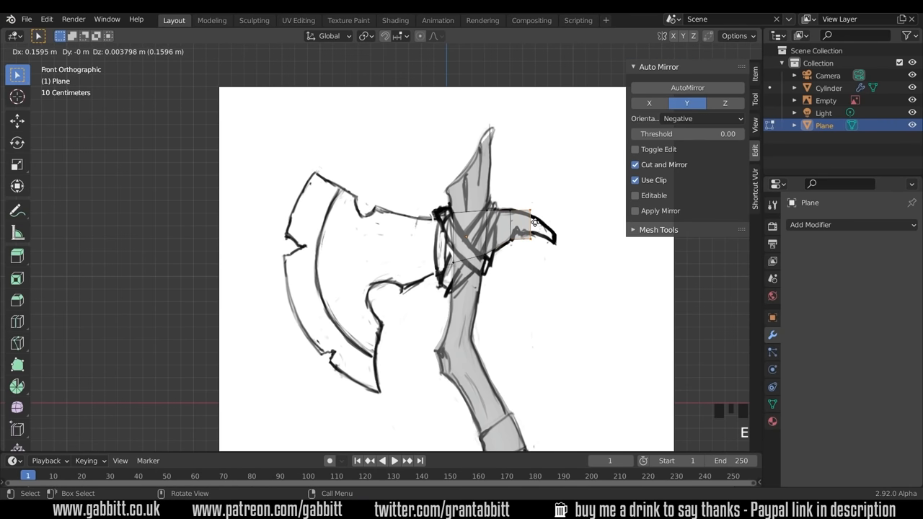
{"action": "key", "text": "g"}
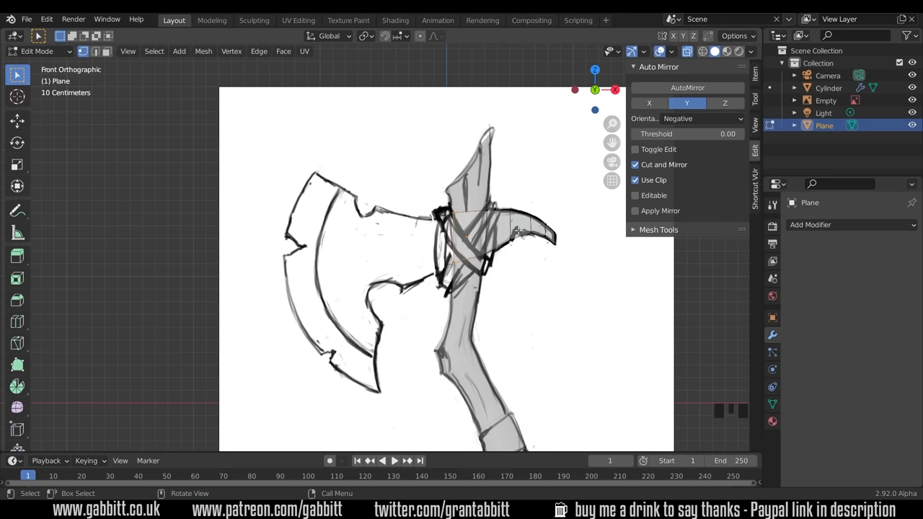
{"action": "mouse_move", "coordinate": [313, 204]}
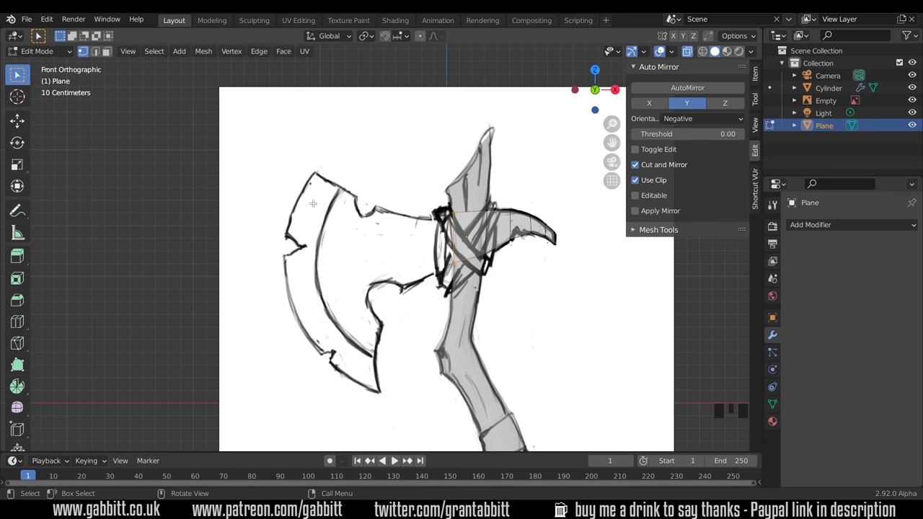
{"action": "mouse_move", "coordinate": [461, 240]}
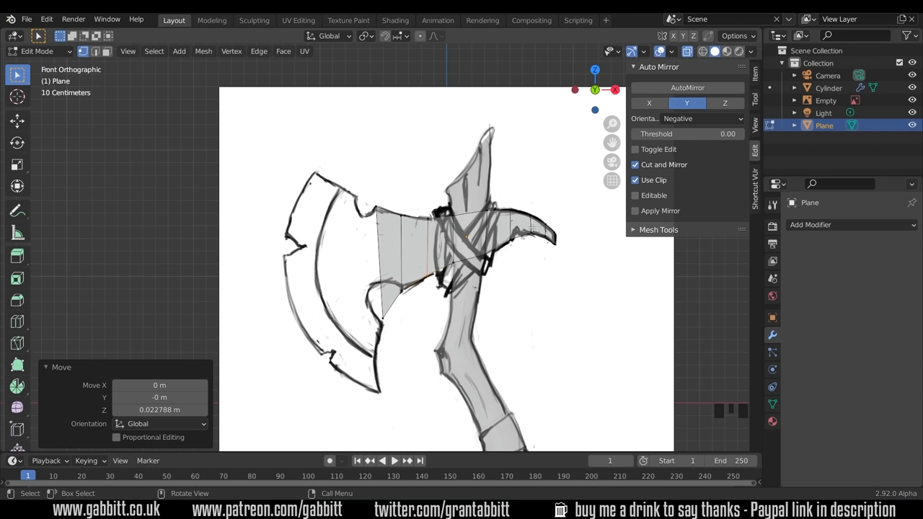
{"action": "mouse_move", "coordinate": [333, 277]}
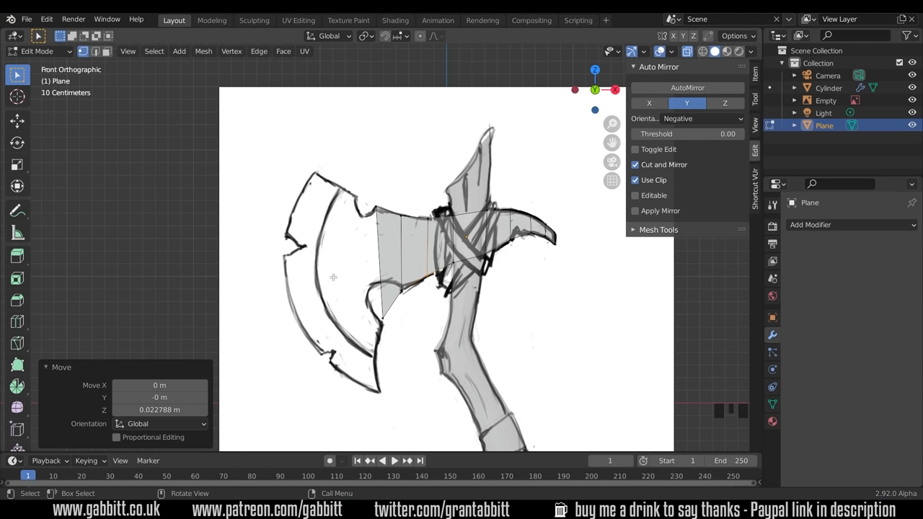
{"action": "mouse_move", "coordinate": [374, 399]}
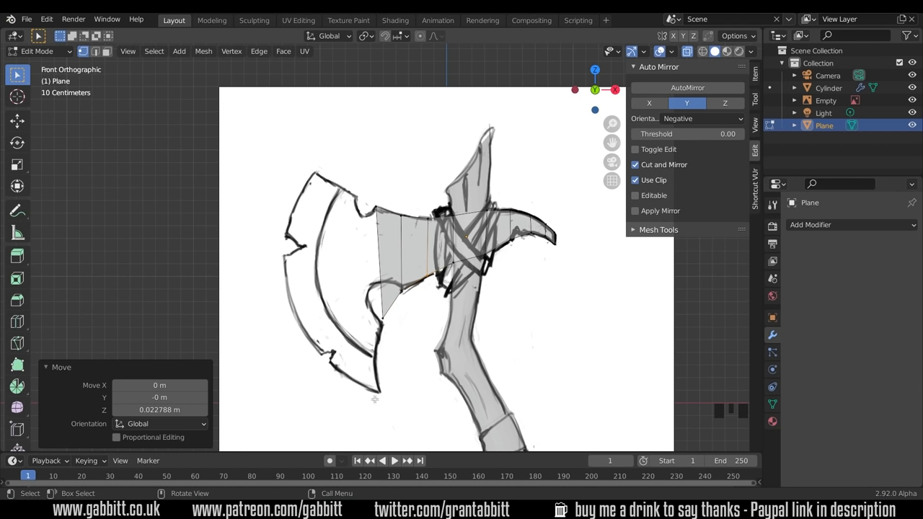
Add a loop cut to extend the mesh further across the blade
{"action": "key", "text": "ctrl+r"}
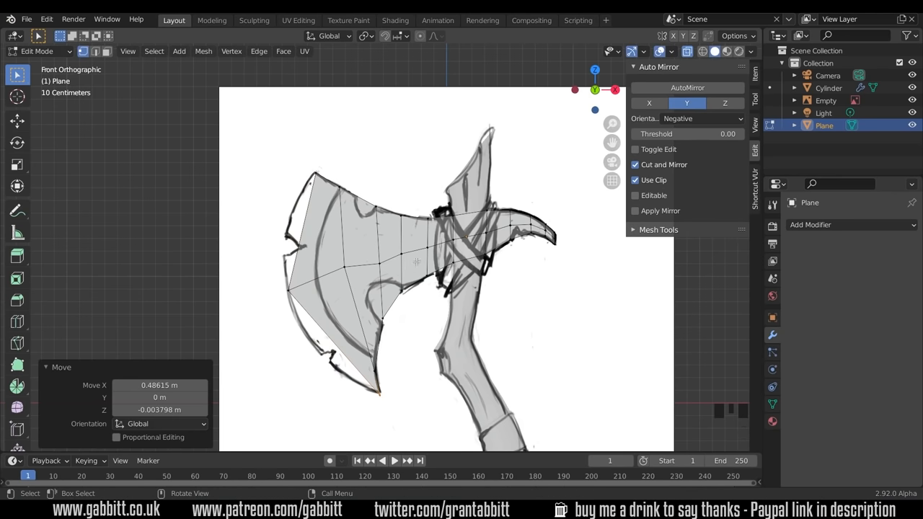
Knife-cut new edges across the blade faces and move vertices along the inner blade curve
{"action": "key", "text": "k"}
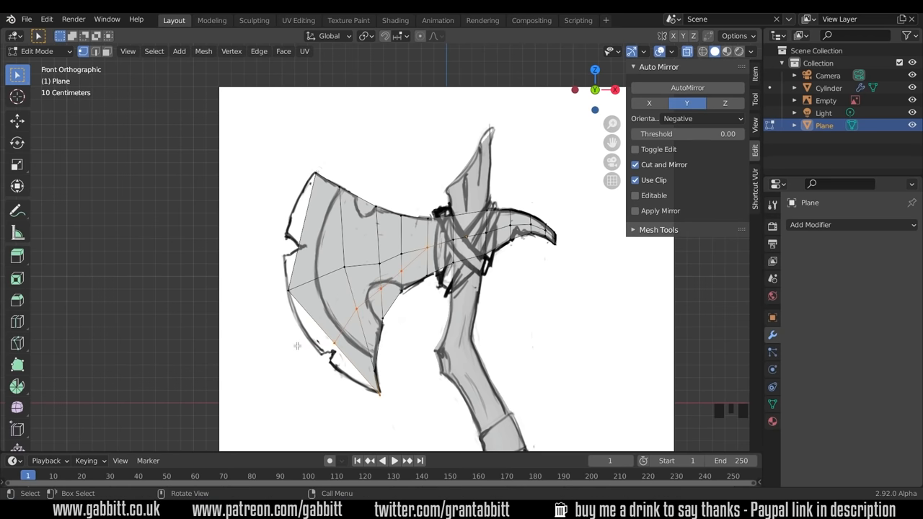
{"action": "key", "text": "g"}
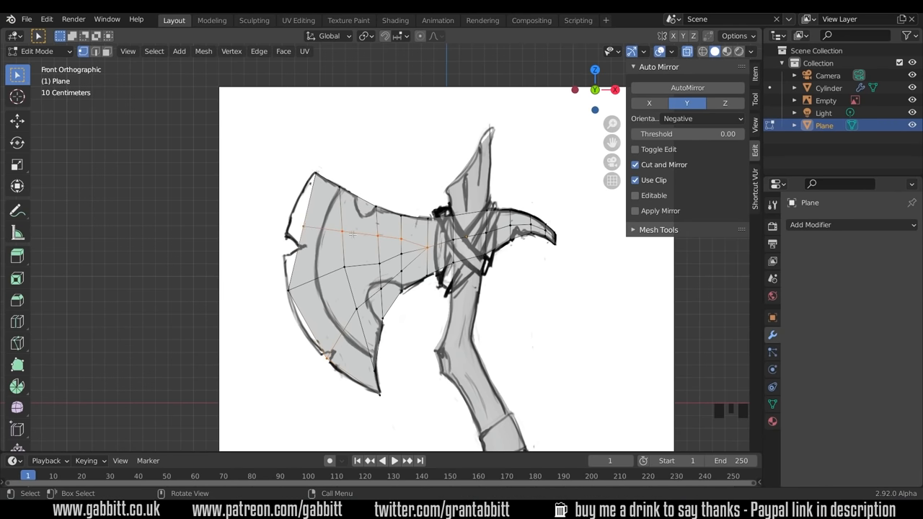
{"action": "key", "text": "g"}
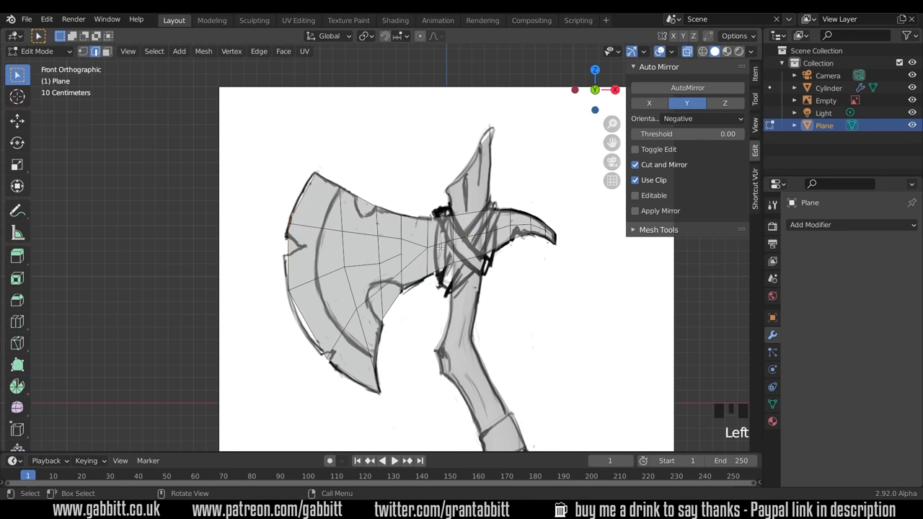
Delete unwanted blade geometry, reposition a vertex to even the grid, and exit Edit Mode
{"action": "key", "text": "x"}
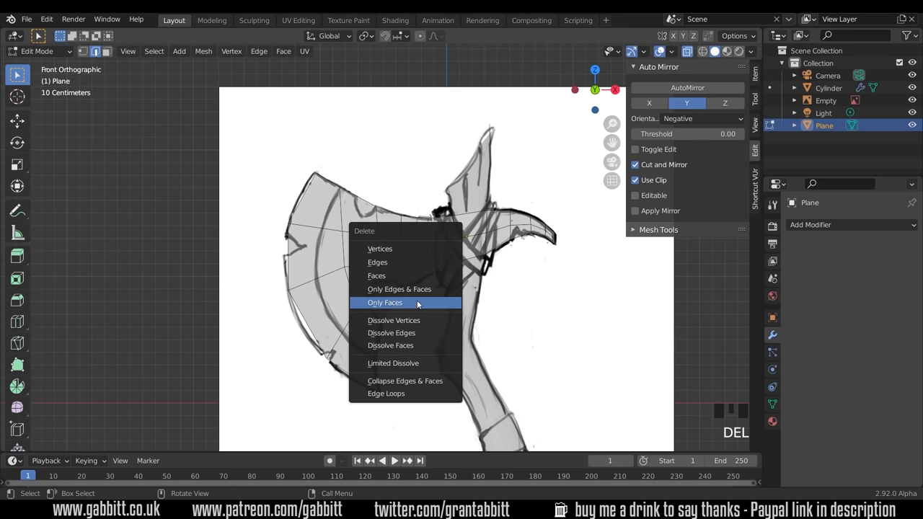
{"action": "left_click", "coordinate": [391, 332]}
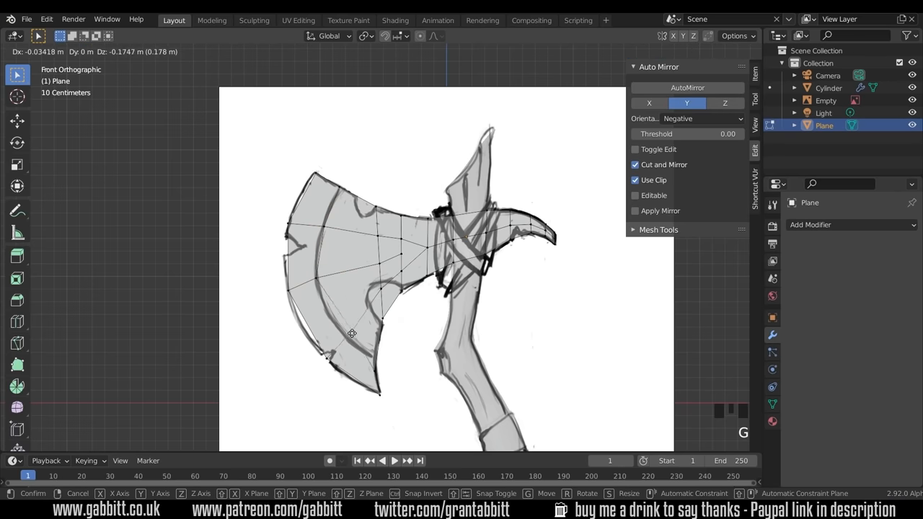
{"action": "left_click", "coordinate": [351, 333]}
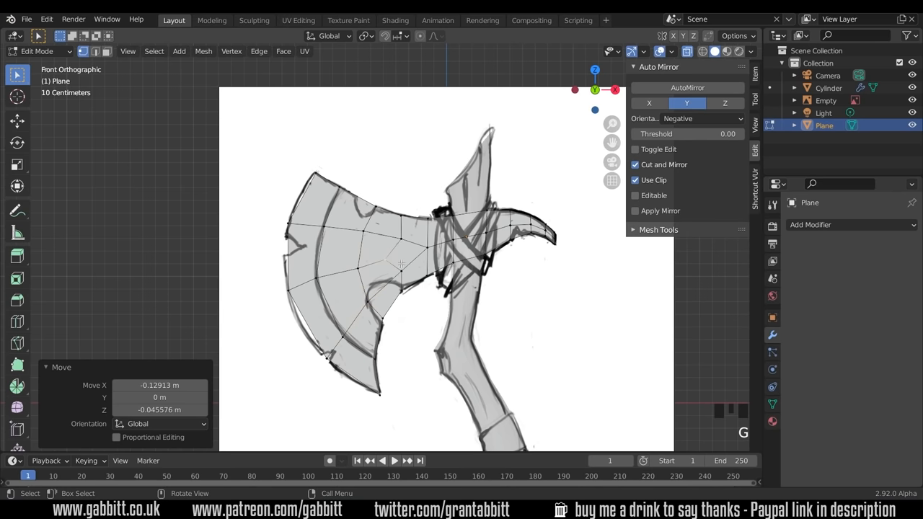
{"action": "key", "text": "Tab"}
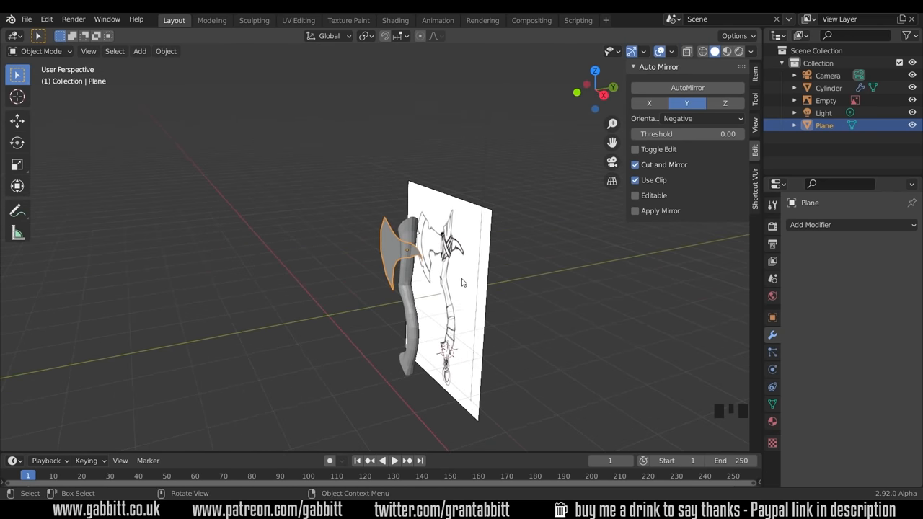
{"action": "mouse_move", "coordinate": [387, 248]}
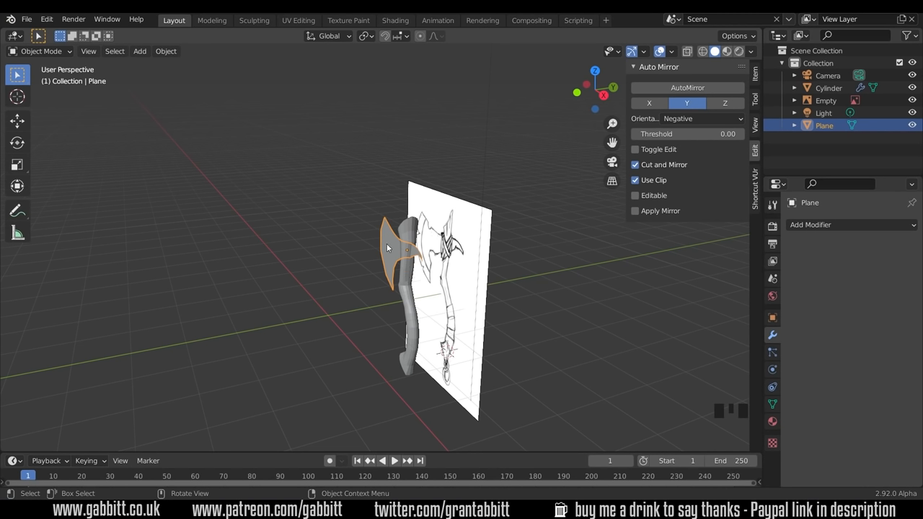
{"action": "mouse_move", "coordinate": [425, 299]}
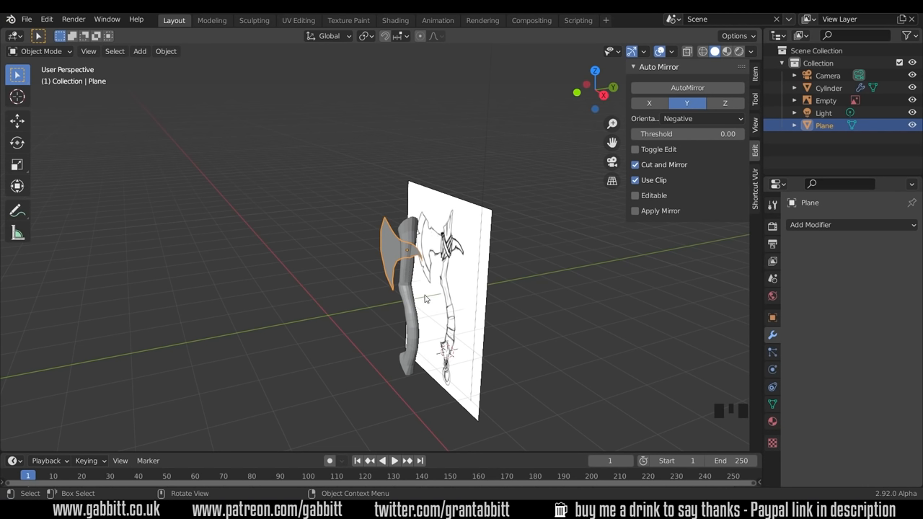